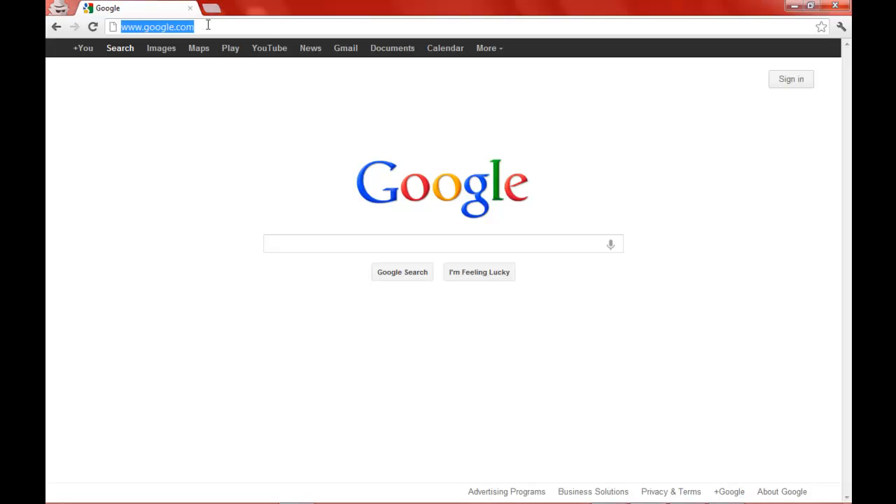
mouse_move(208, 23)
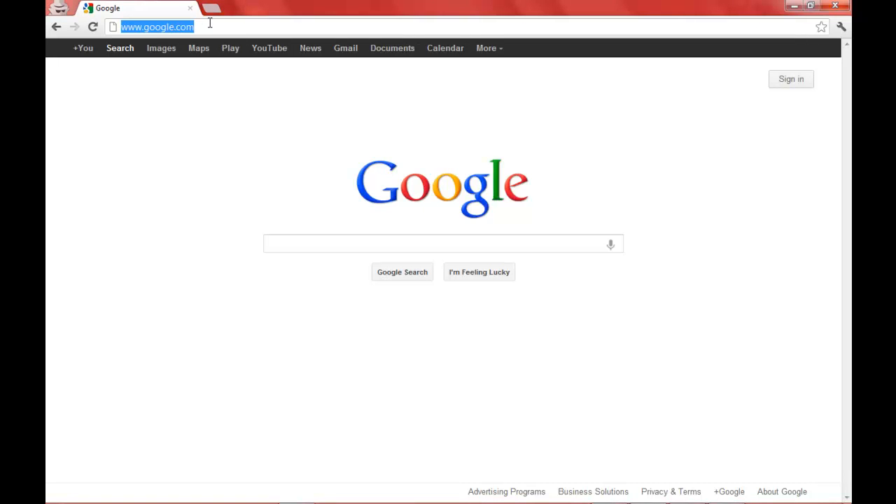
Step: Load the JUROS journal homepage at juros.osu.edu in Chrome
text(T)
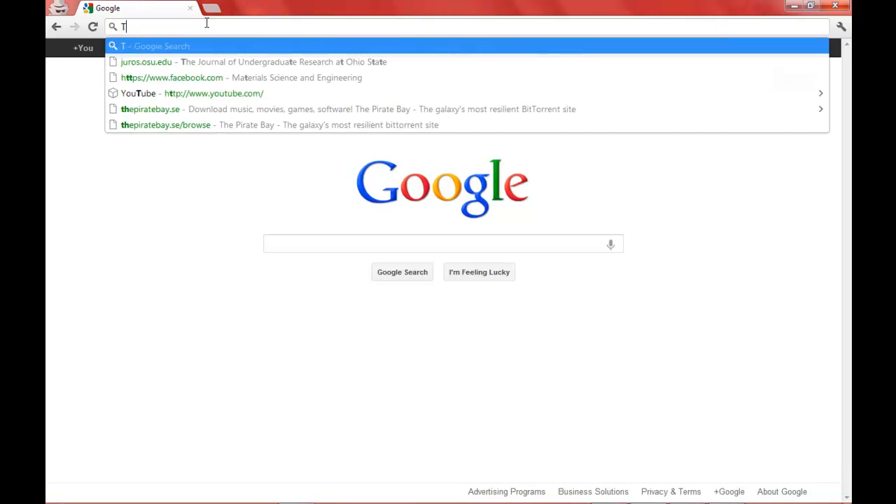
key(Escape)
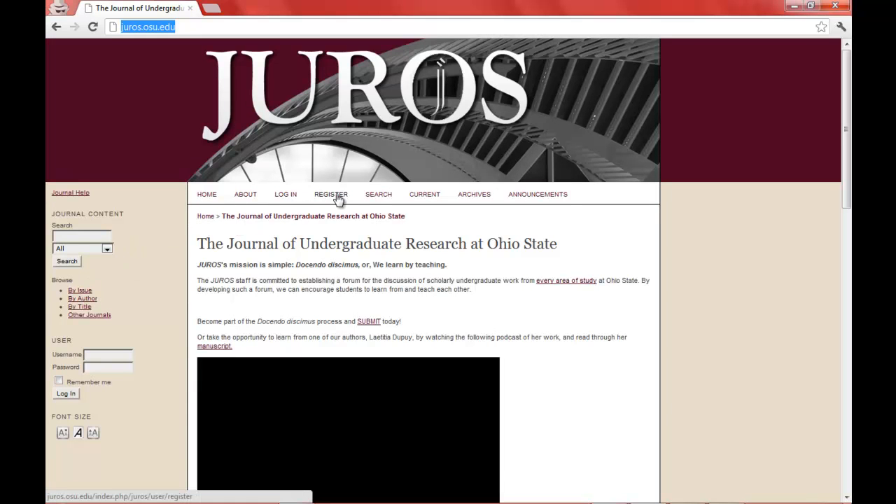
Step: Open the JUROS registration page via the REGISTER link
click(331, 194)
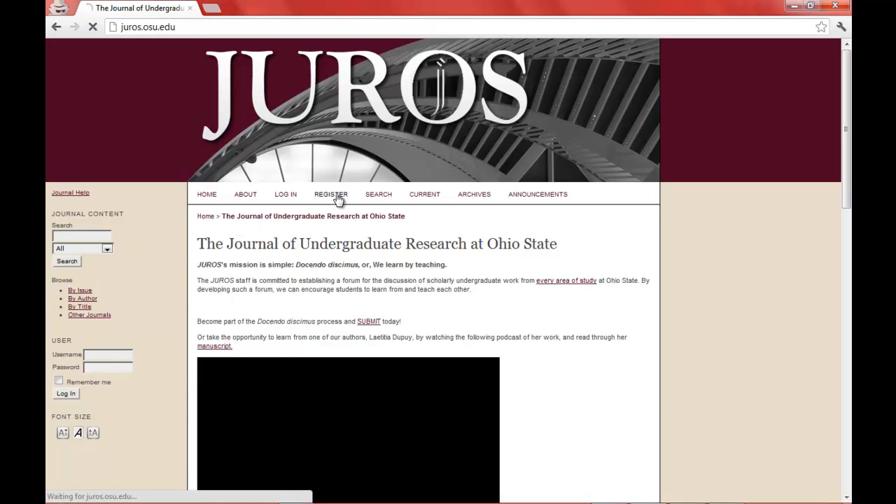
click(331, 193)
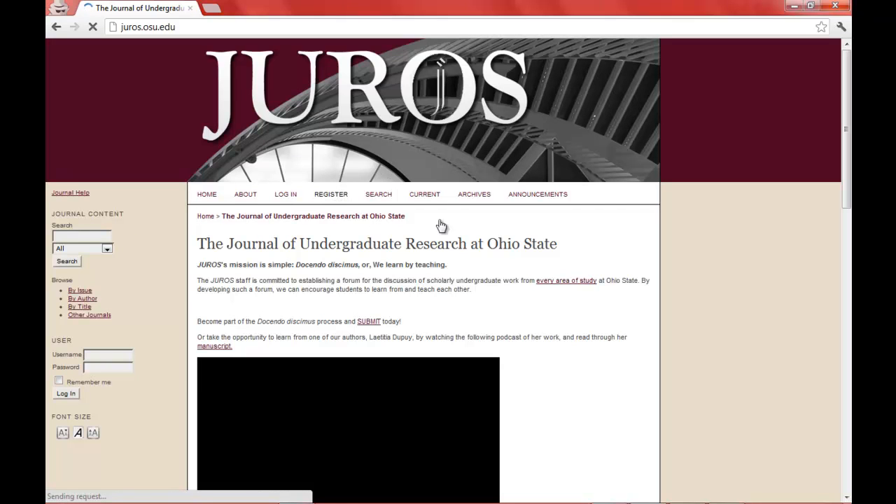
click(331, 194)
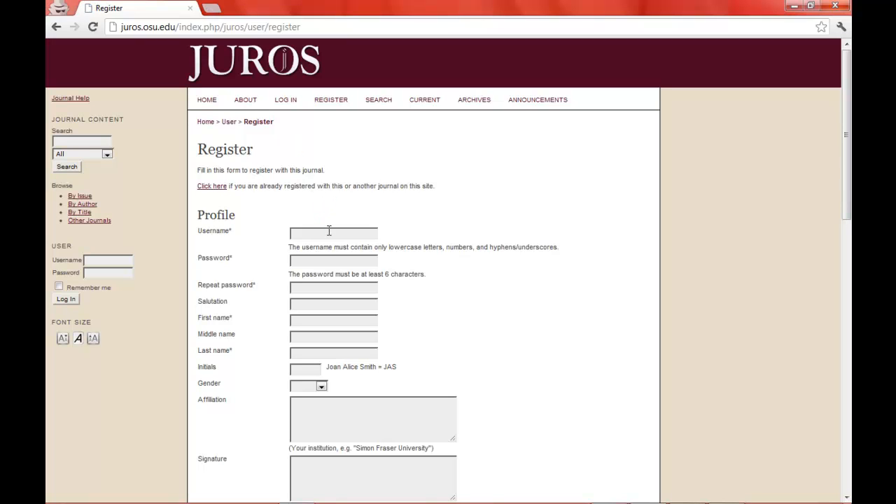
Step: Enter the username 'brutus' and the account password
click(333, 233)
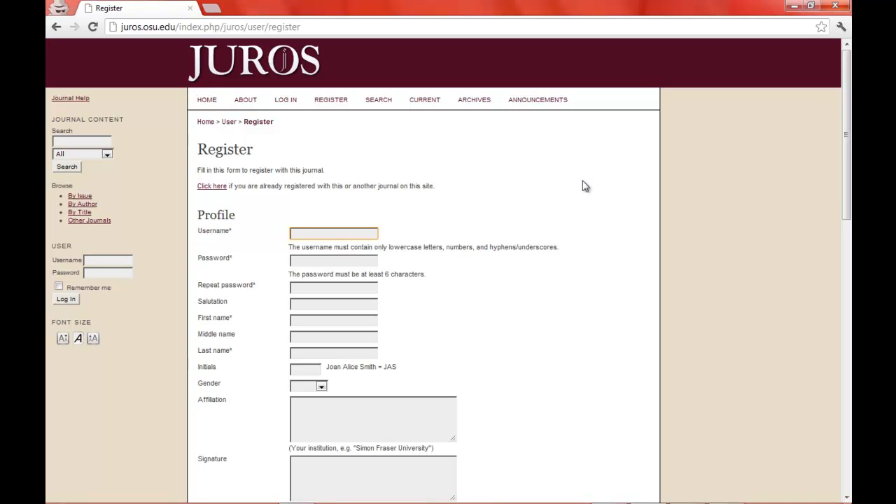
text(brutus)
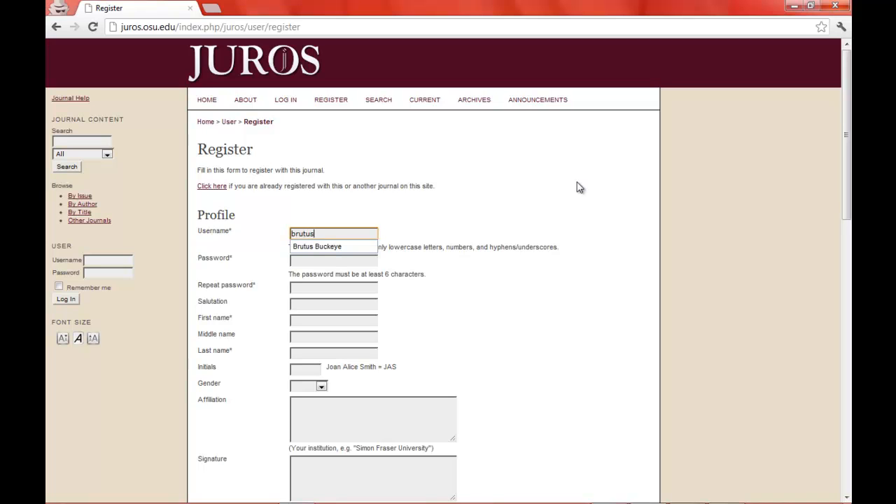
click(332, 260)
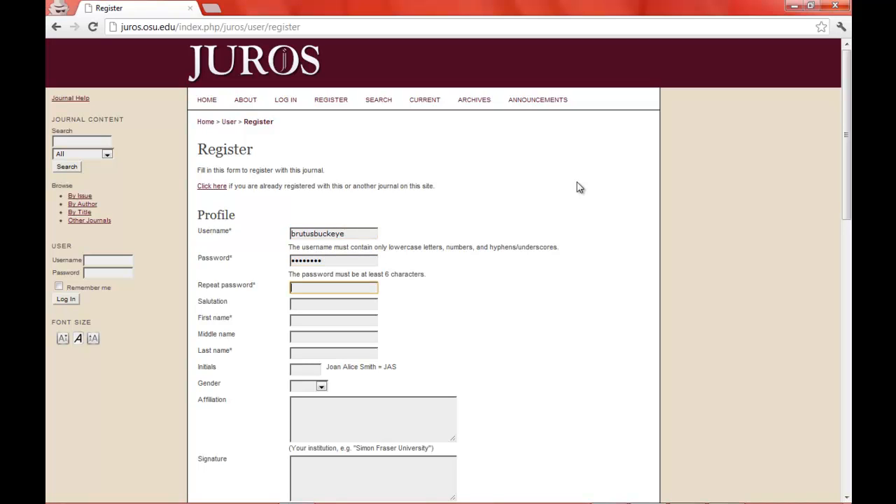
text(••••••••)
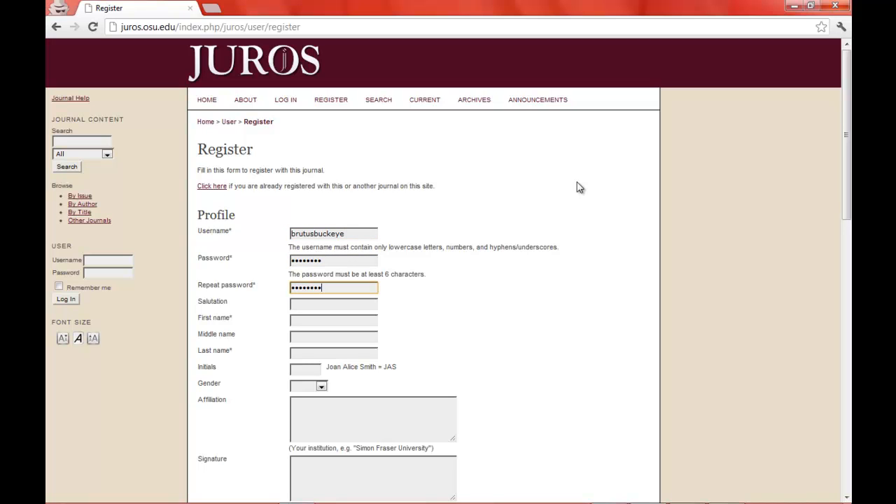
click(333, 321)
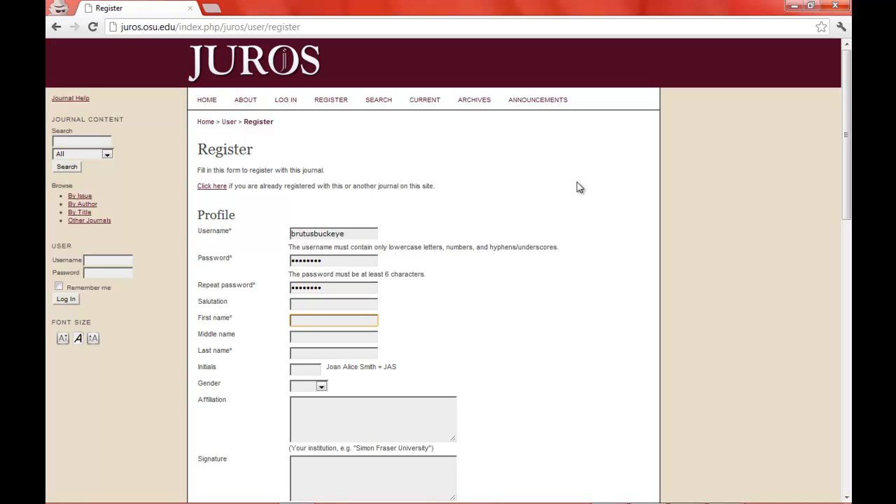
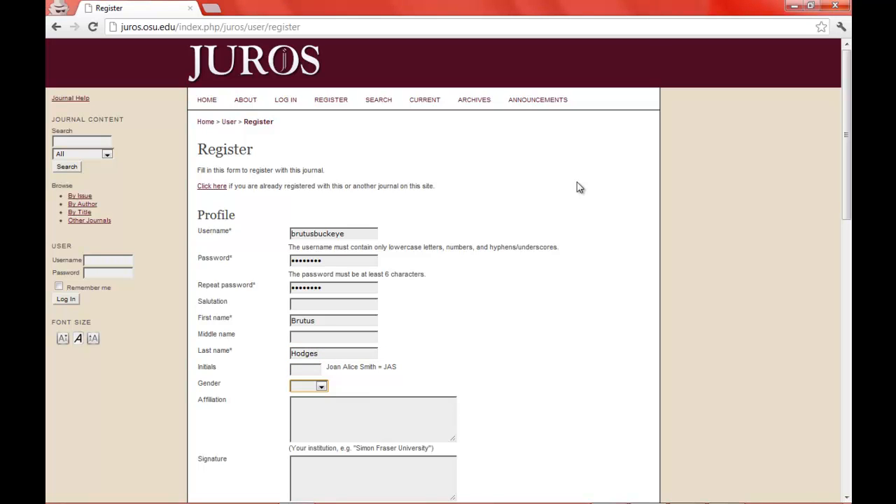
click(371, 419)
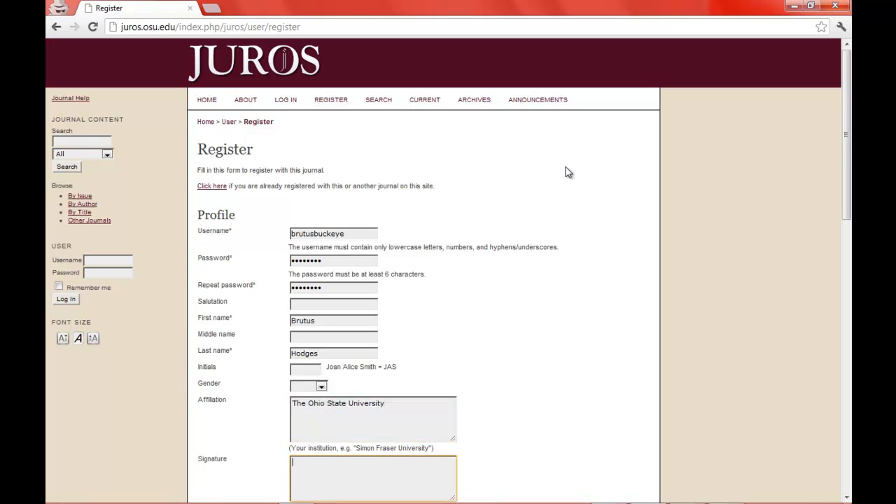
scroll(down, 3)
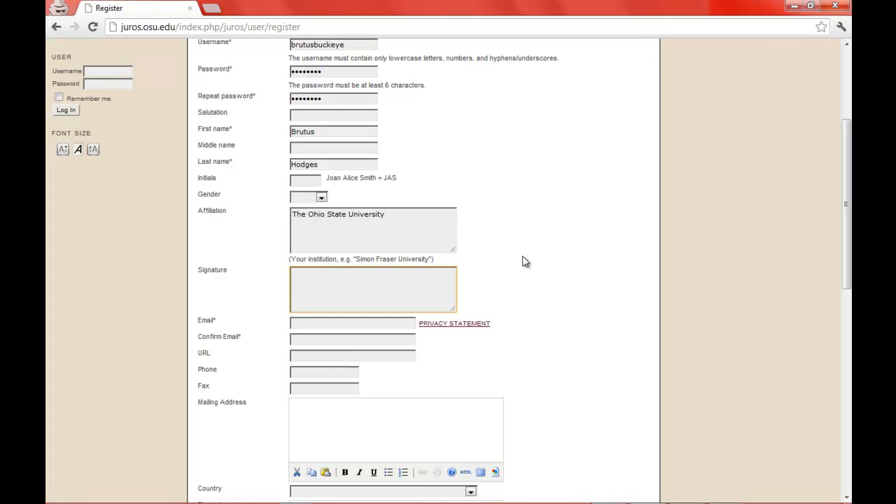
text(Brutus Buck)
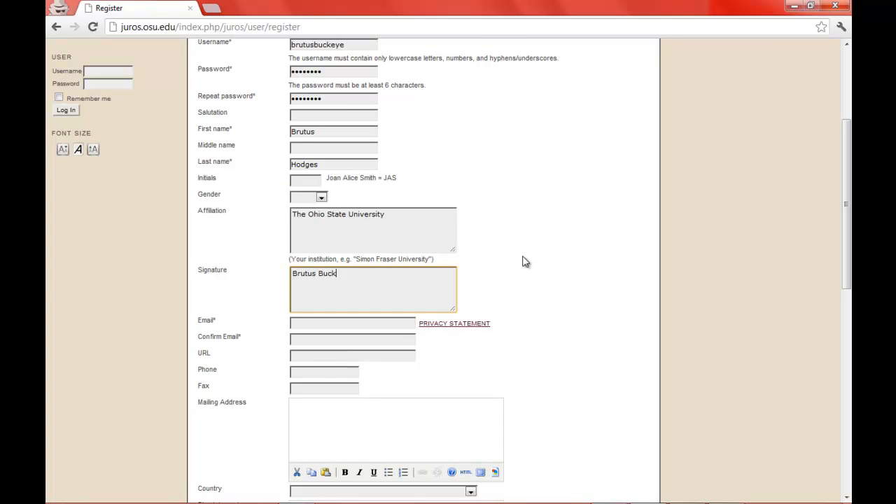
click(351, 324)
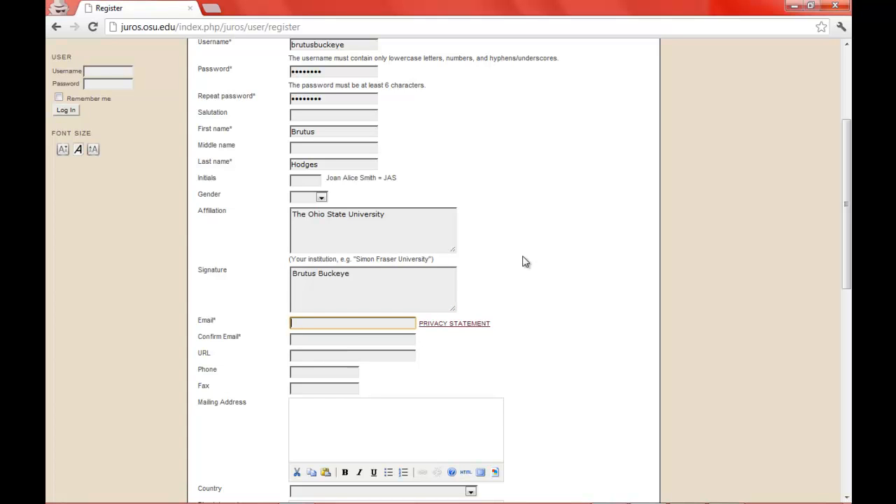
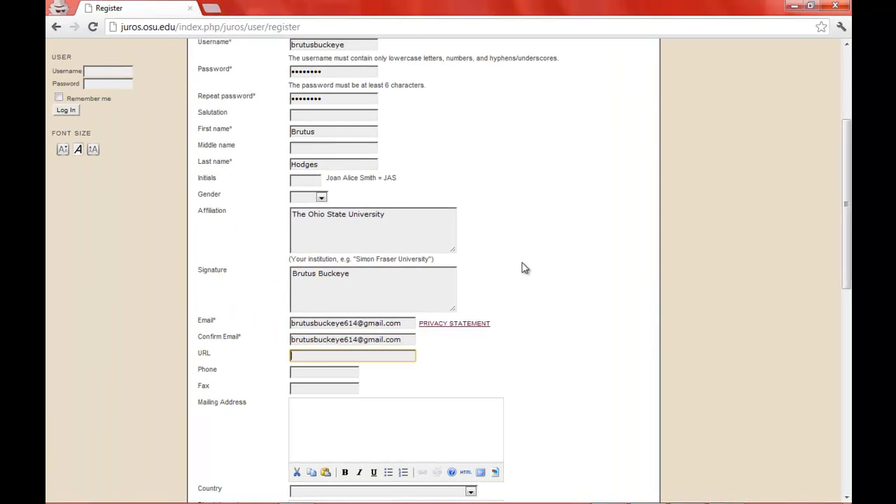
Step: Tick Author alongside Reader under Register as and submit the registration
scroll(down, 3)
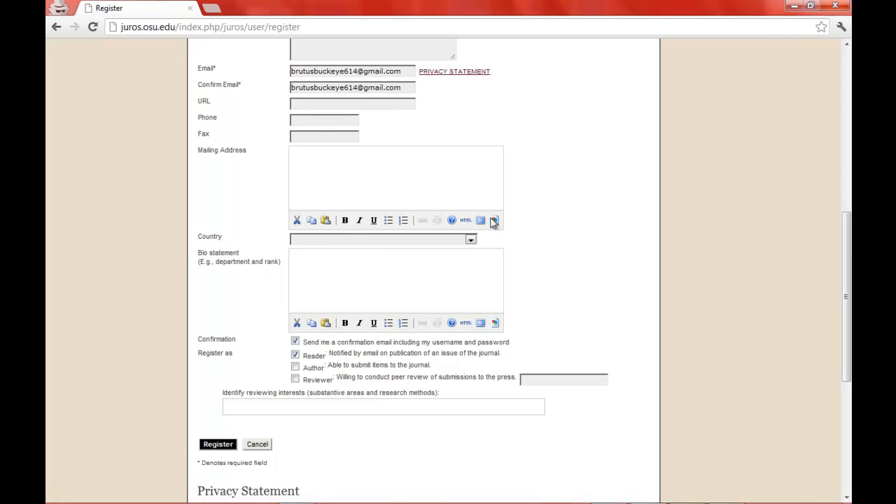
mouse_move(494, 220)
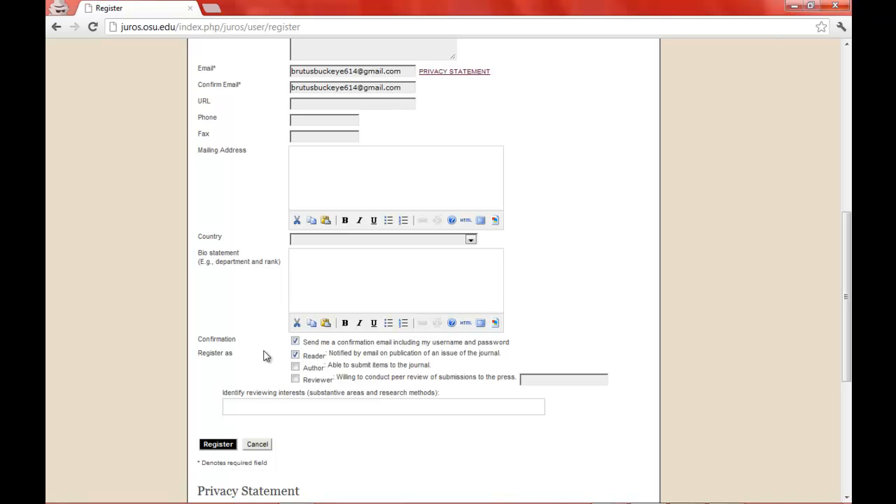
click(295, 366)
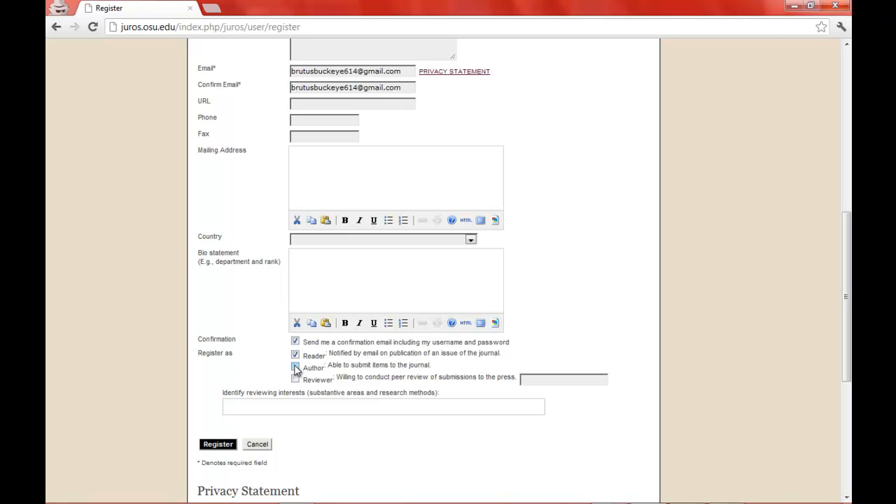
click(295, 367)
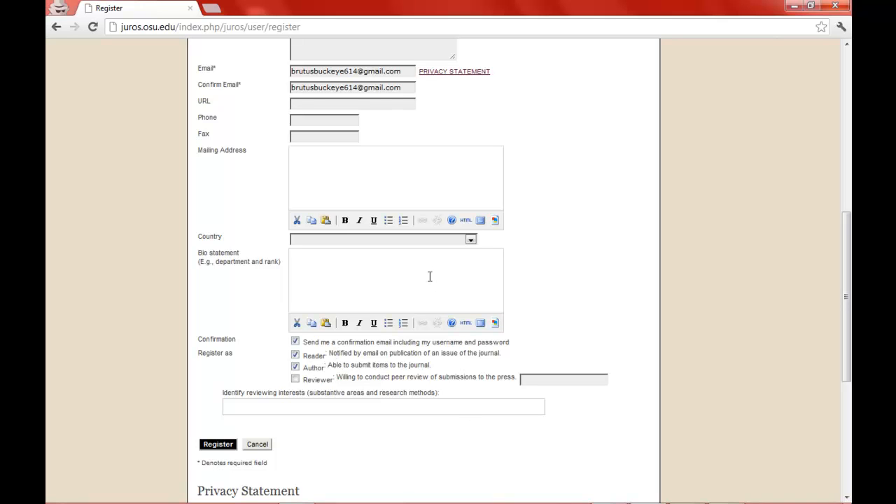
click(294, 365)
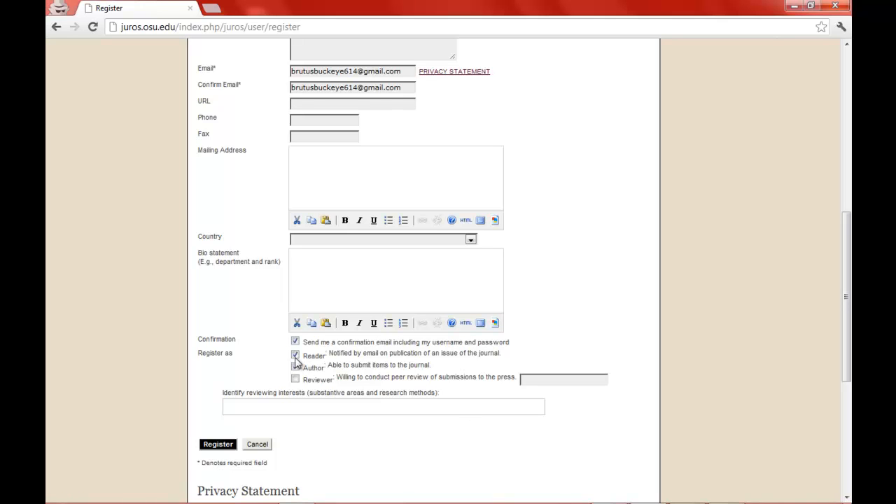
click(294, 366)
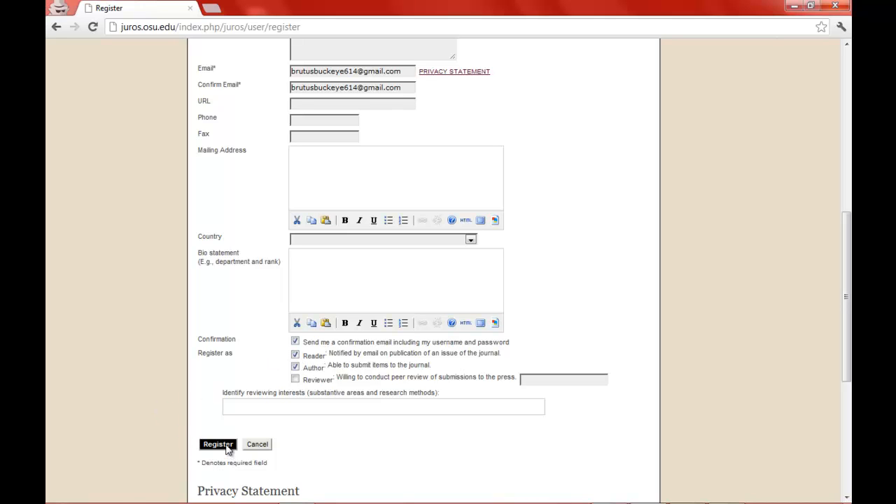
click(217, 444)
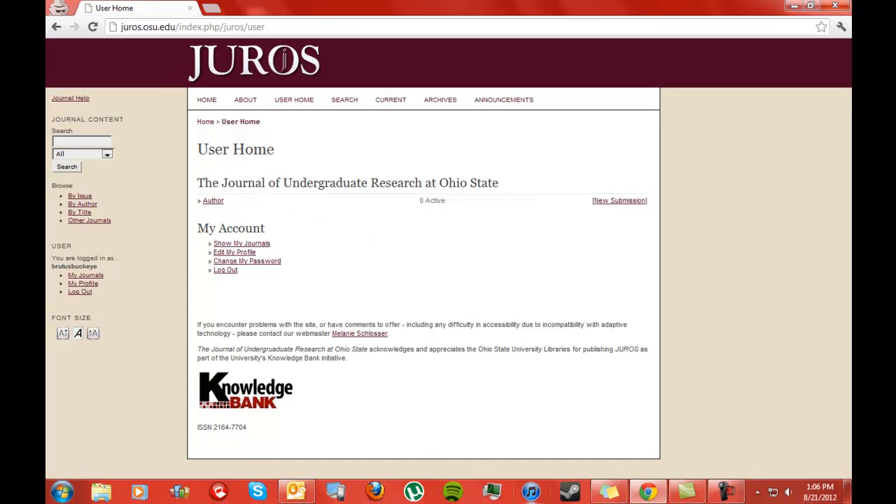
mouse_move(699, 475)
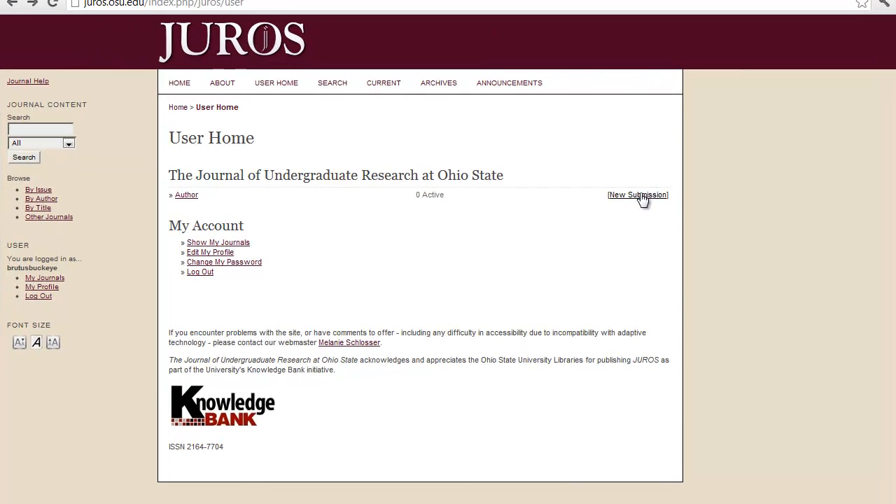
Step: Start a new submission from the [New Submission] link beside the Author role
click(637, 195)
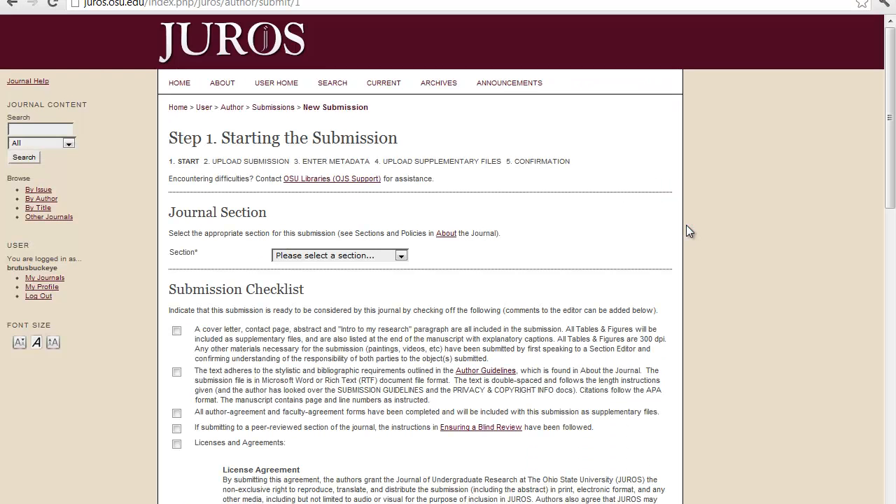
mouse_move(367, 262)
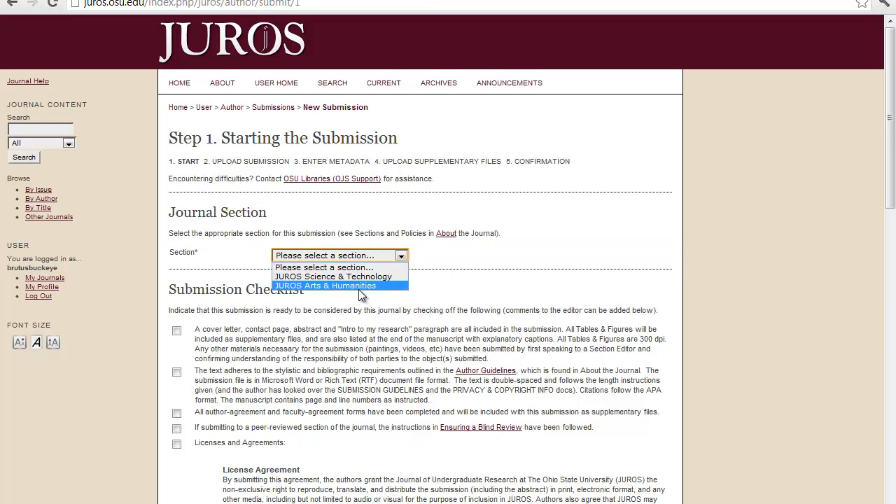
mouse_move(332, 296)
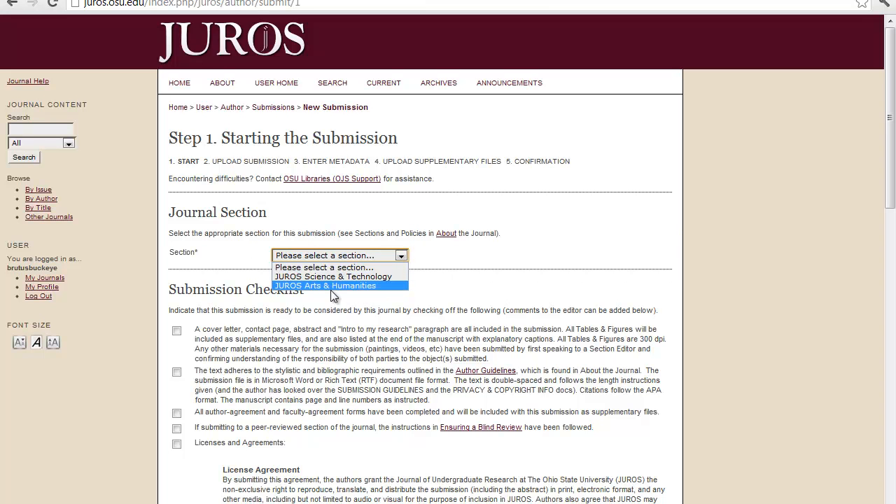
mouse_move(353, 277)
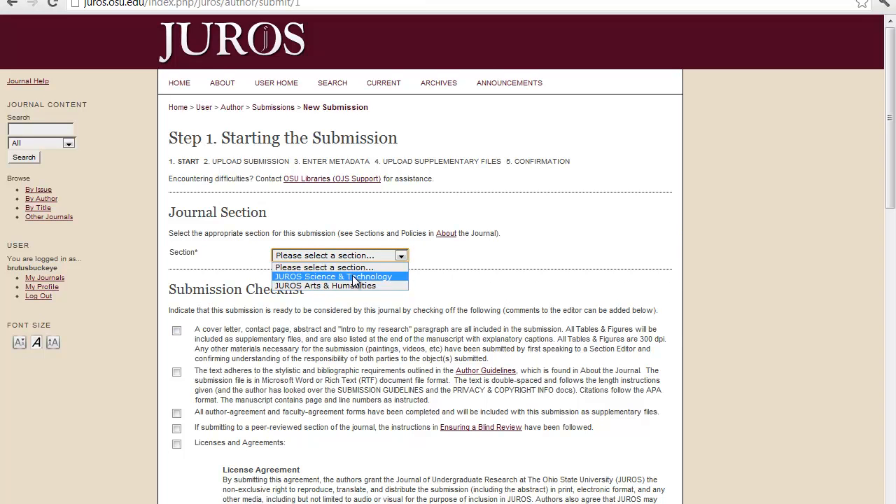
Step: Select 'JUROS Science & Technology' in the Section dropdown
click(330, 276)
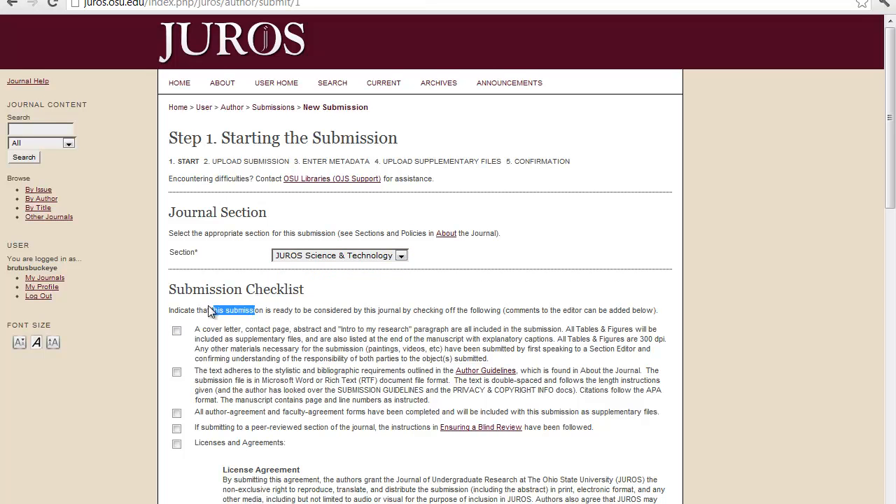
Step: Clear the stray text highlight and tick the cover letter and abstract item
click(176, 330)
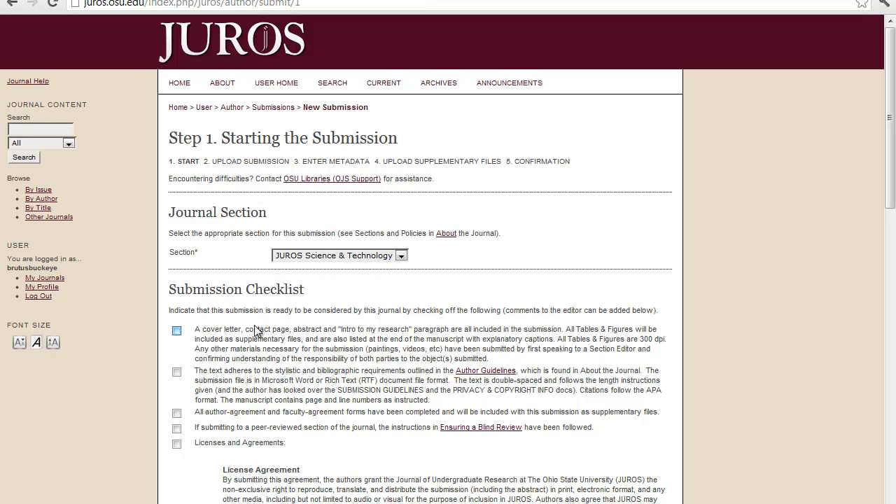
click(176, 331)
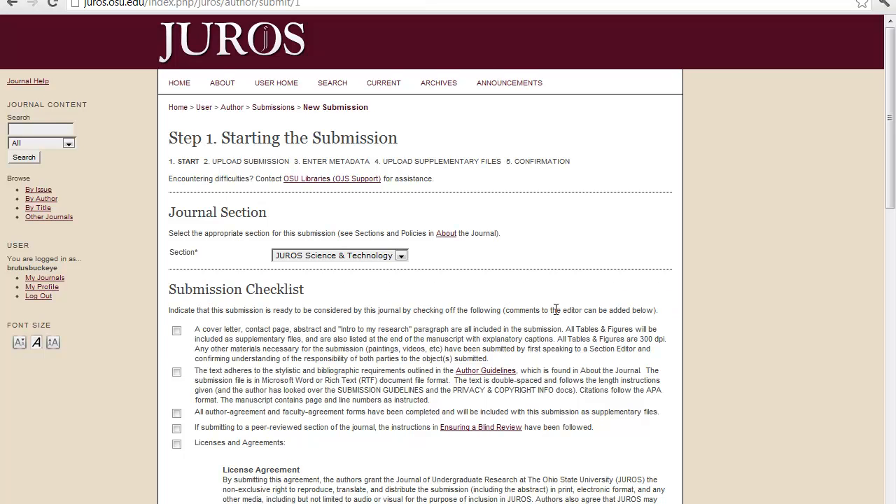
click(177, 332)
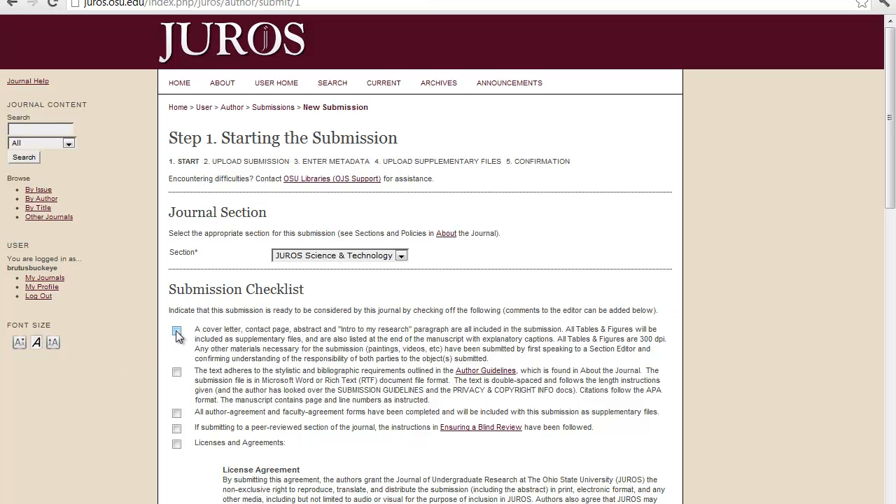
click(177, 330)
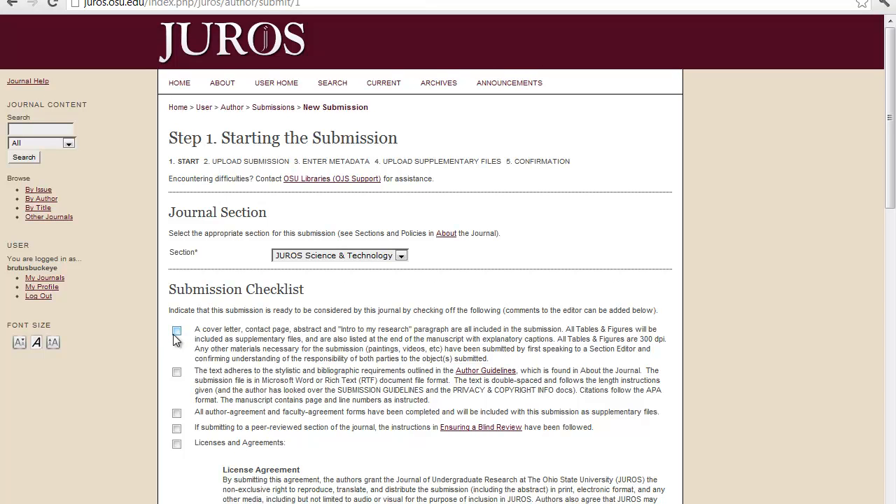
click(176, 330)
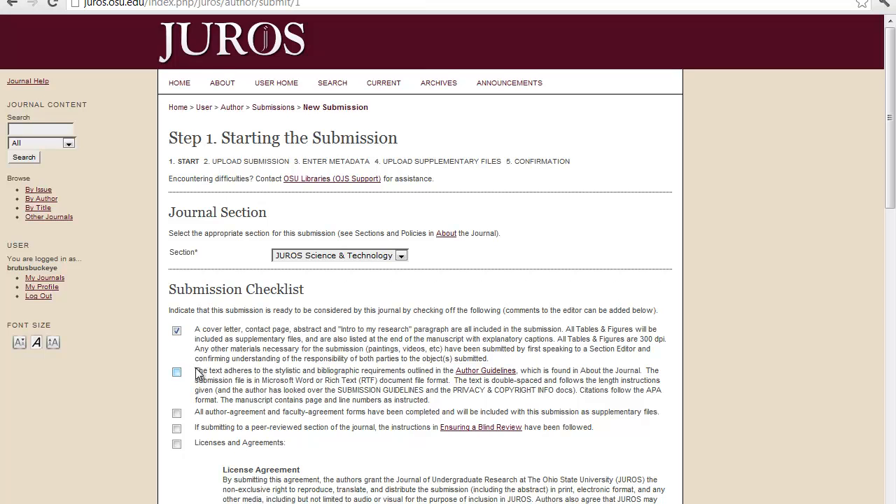
mouse_move(278, 392)
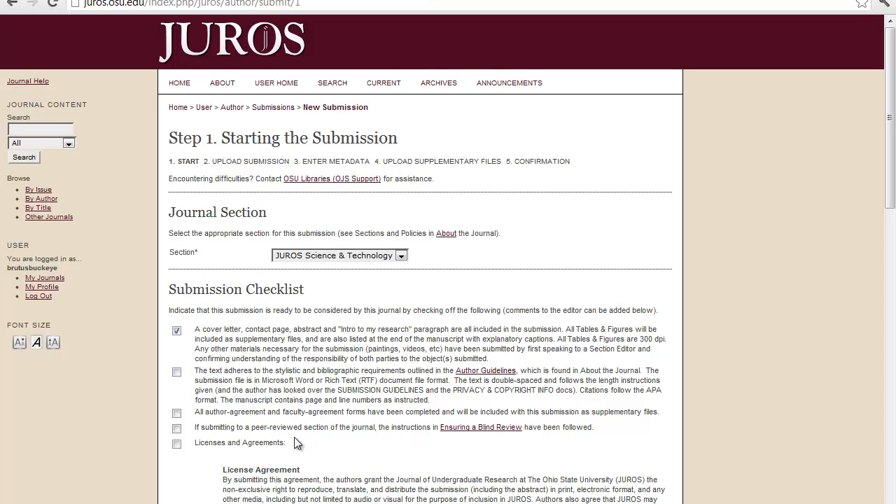
Step: Tick the author guidelines, agreement forms and blind review checklist items
click(176, 374)
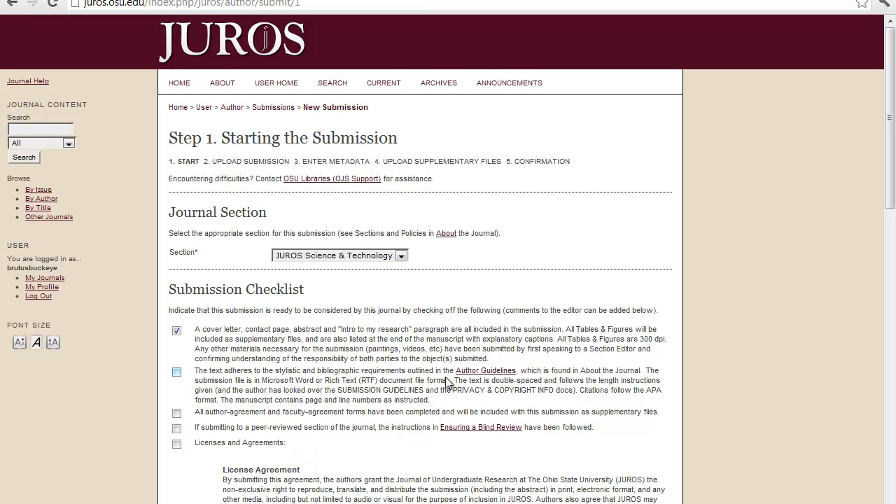
mouse_move(473, 383)
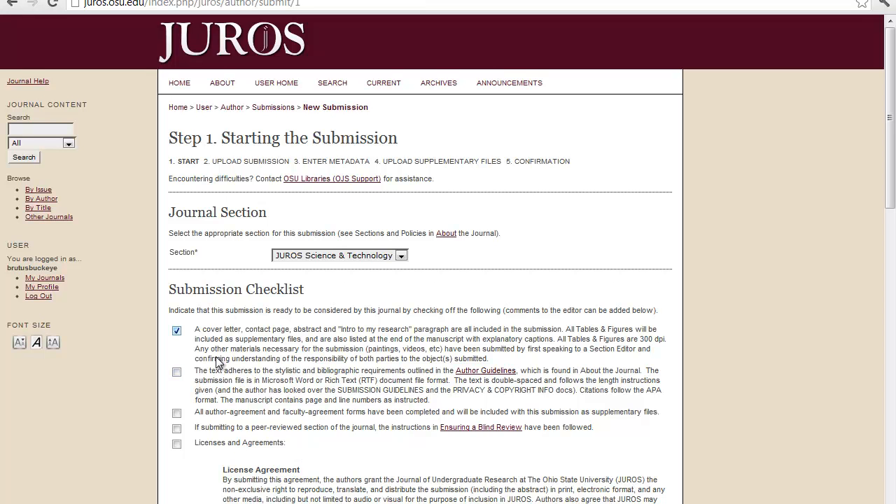
click(177, 372)
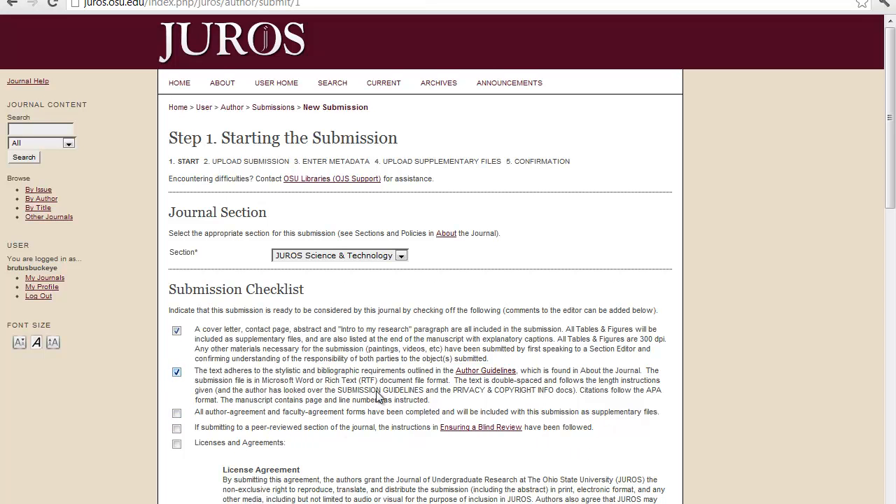
click(177, 412)
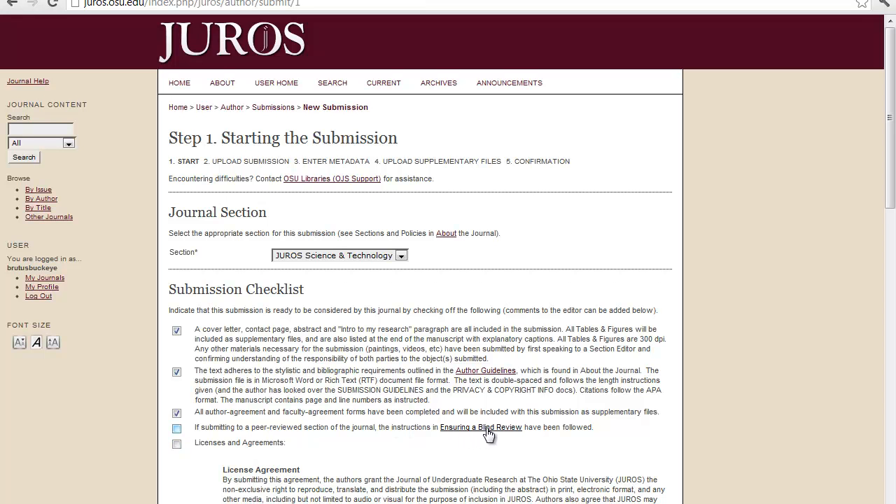
mouse_move(481, 435)
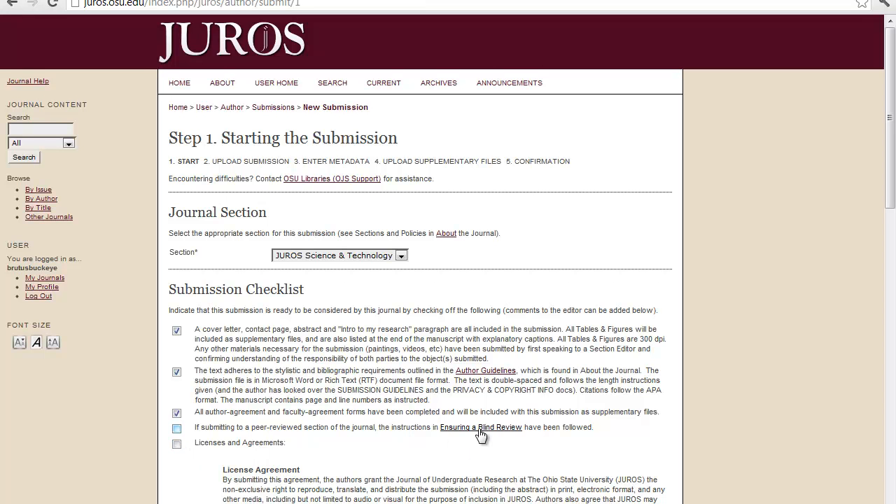
click(176, 427)
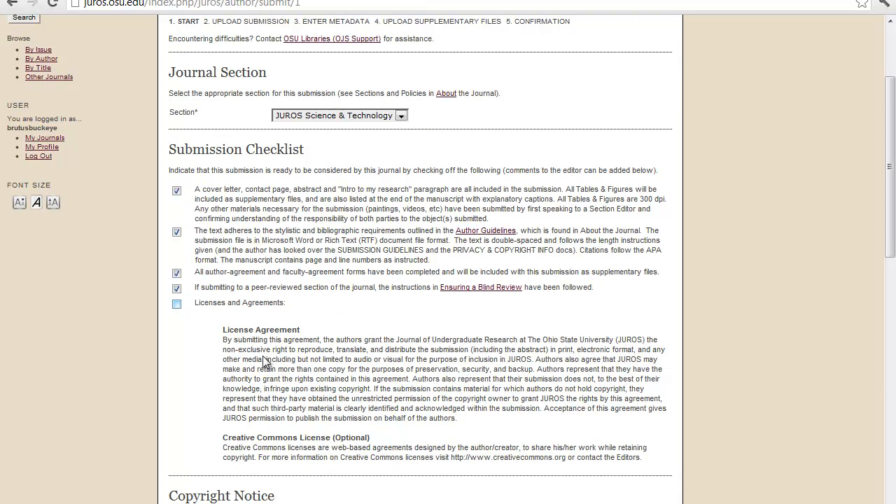
drag(315, 398, 465, 458)
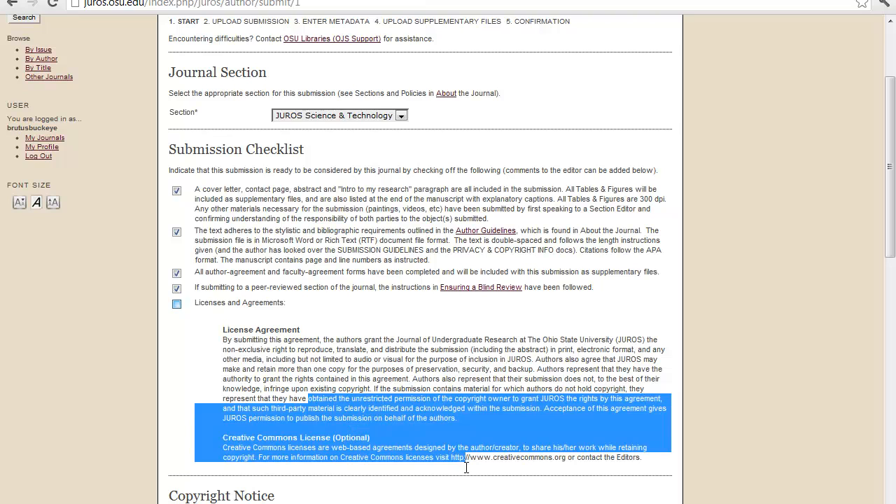
Step: Accept Licenses and Agreements and the Copyright Notice, then save and continue to Step 2
click(176, 303)
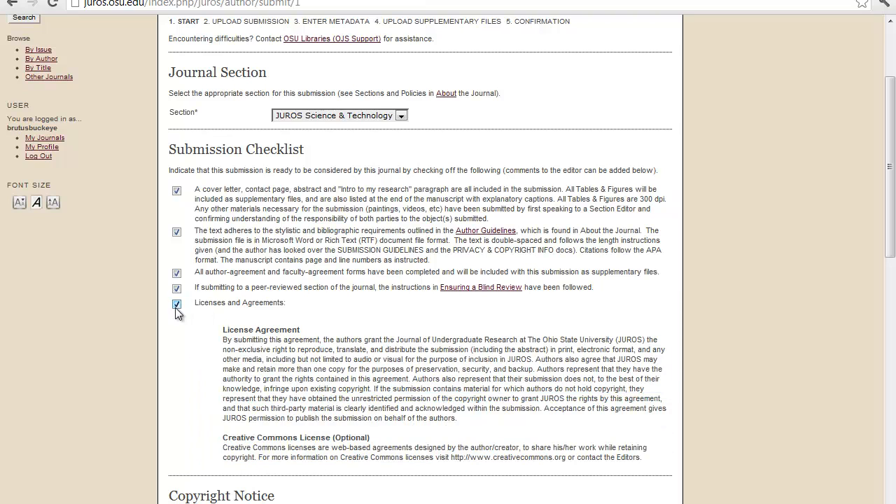
scroll(down, 3)
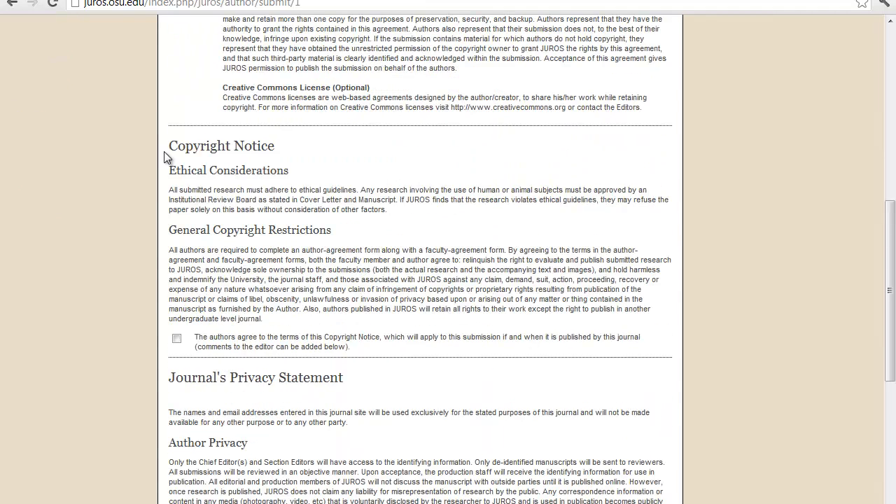
drag(168, 146, 238, 170)
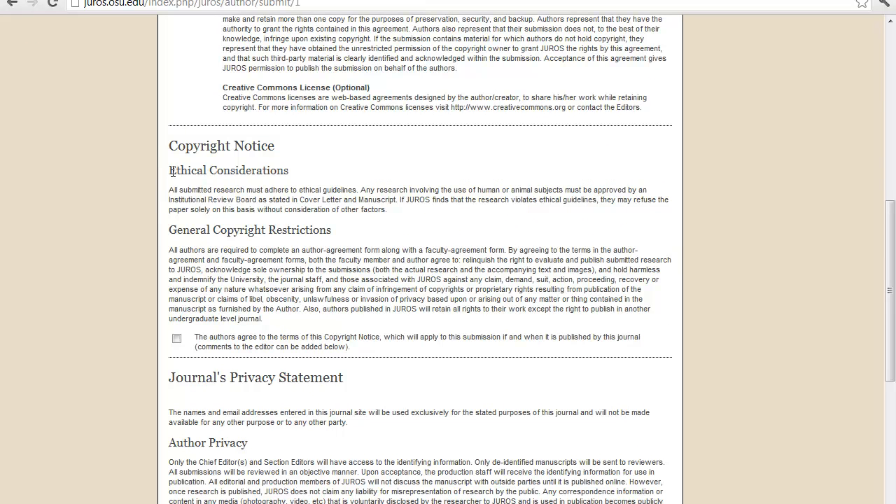
mouse_move(187, 235)
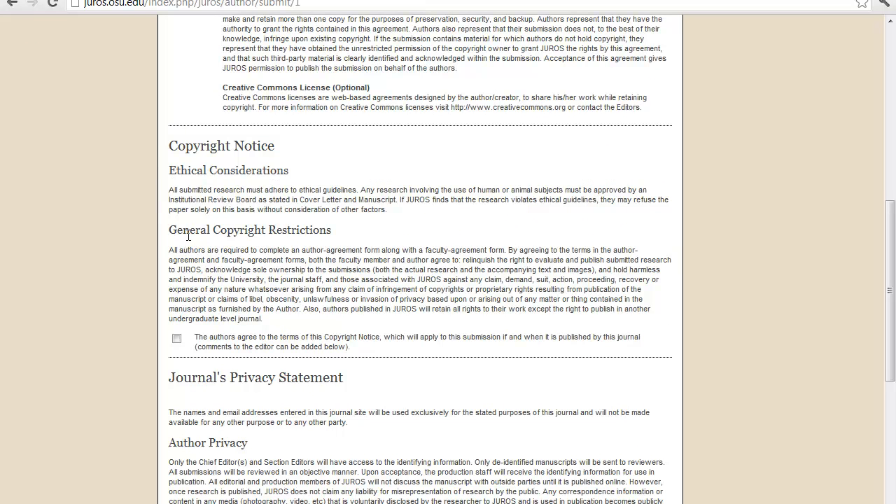
mouse_move(162, 301)
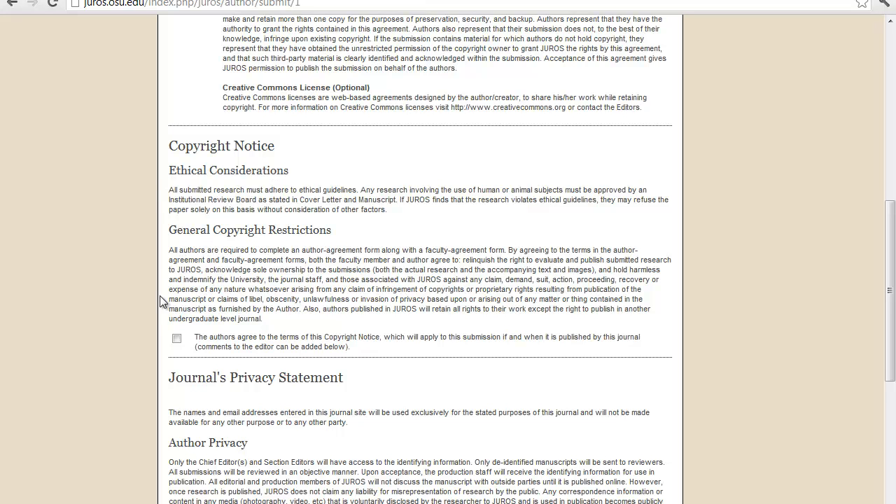
mouse_move(219, 333)
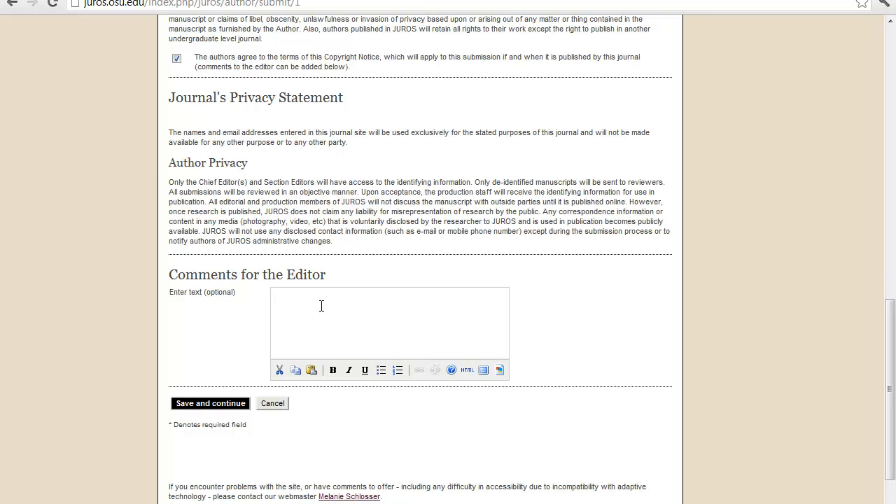
click(210, 403)
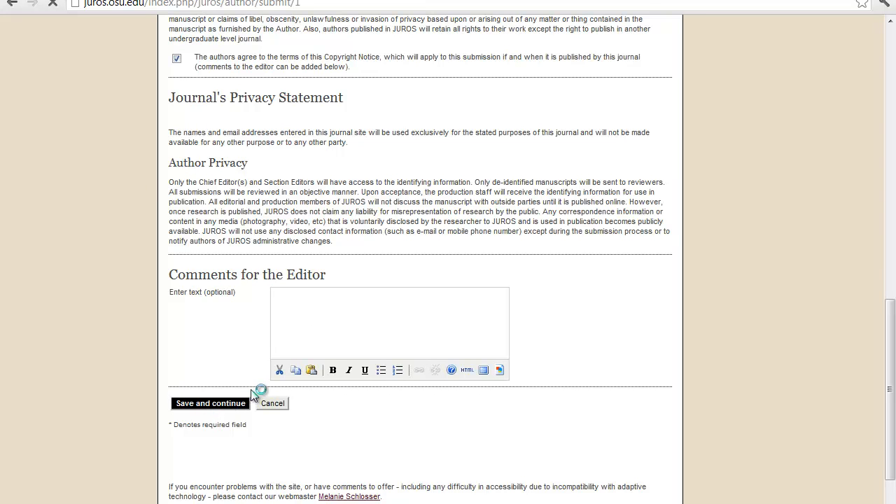
click(210, 402)
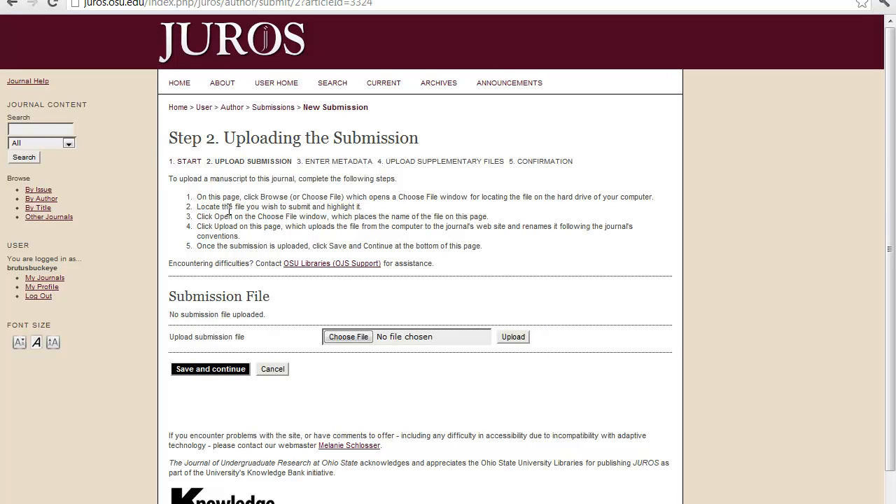
mouse_move(389, 312)
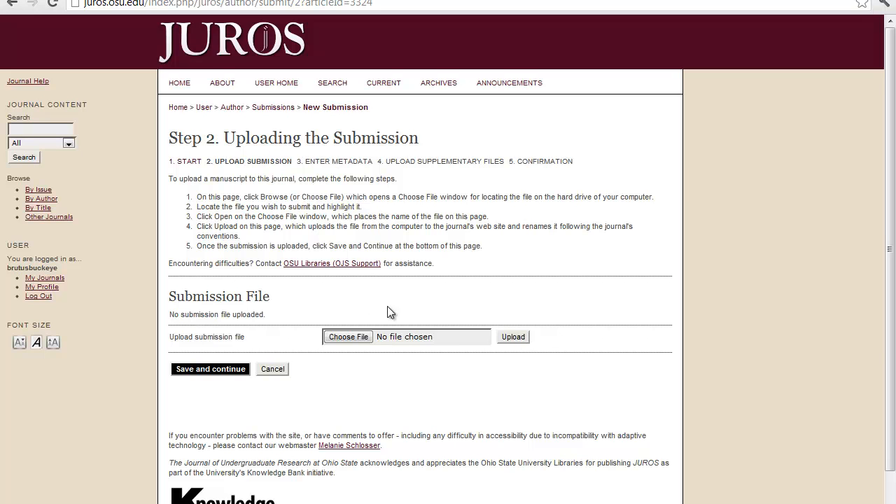
mouse_move(512, 339)
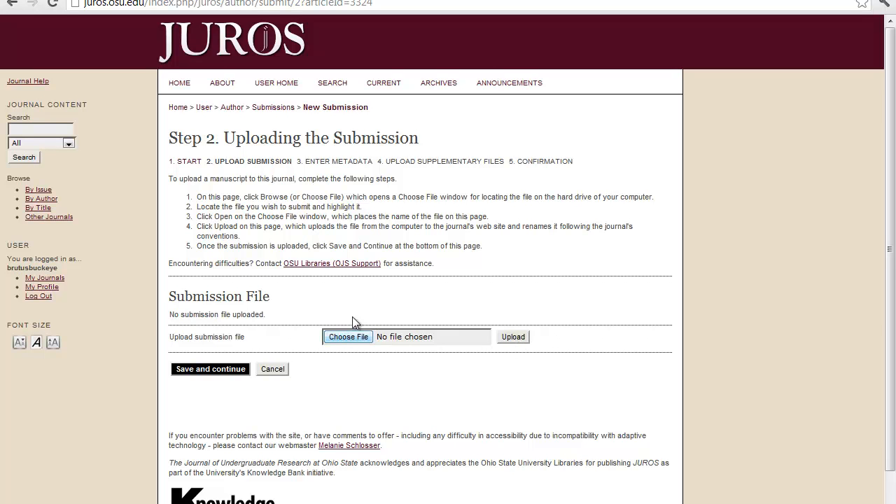
Step: Choose 'Test Manuscript, buckeye.1.docx' from the Documents library as the upload file
click(348, 337)
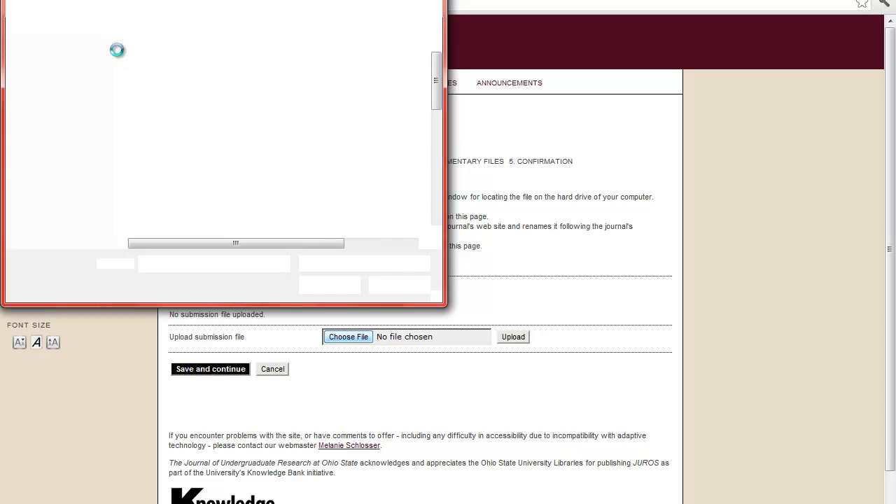
click(348, 336)
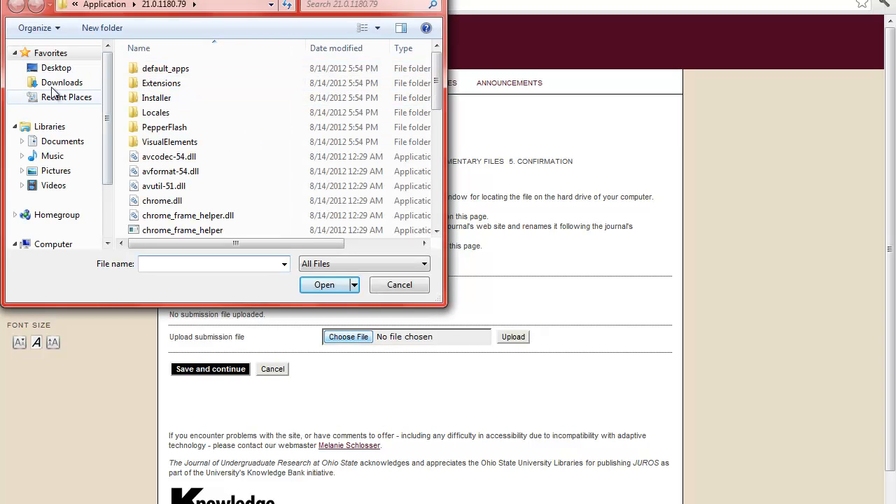
click(62, 141)
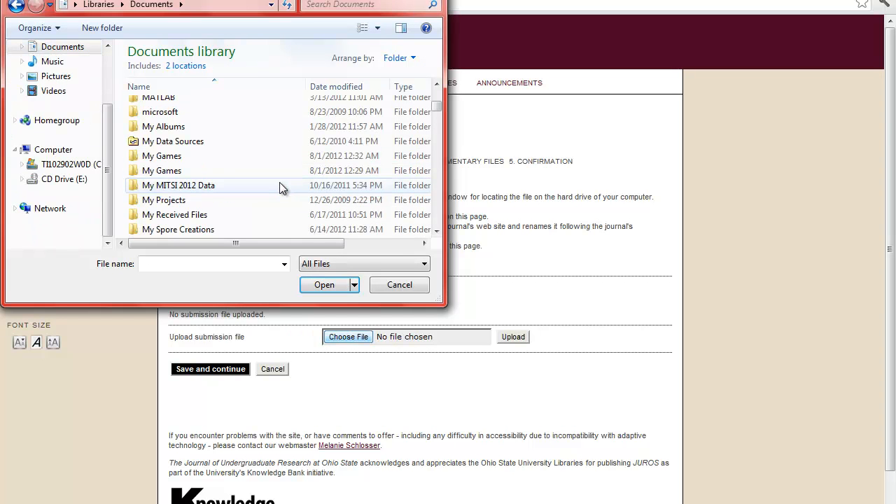
scroll(down, 3)
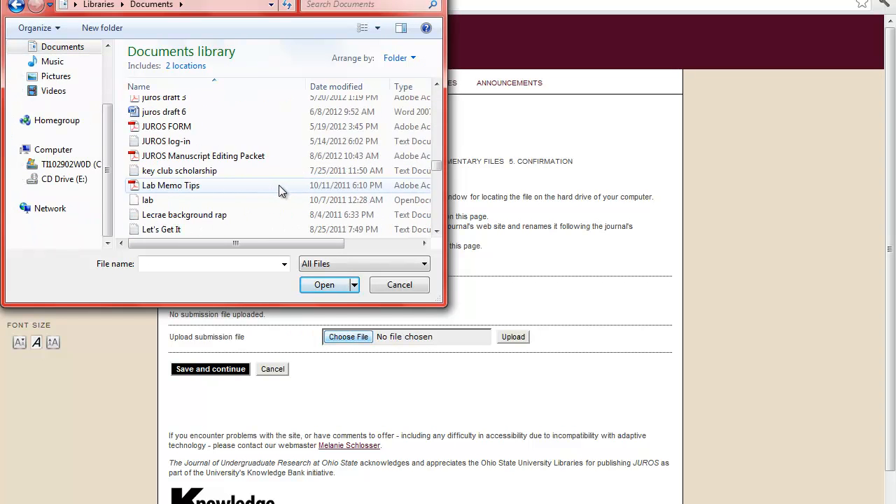
scroll(down, 3)
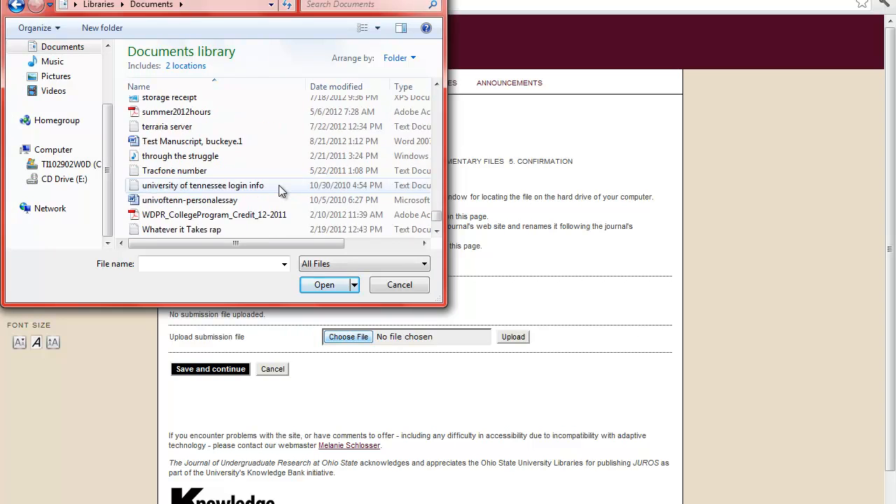
scroll(down, 3)
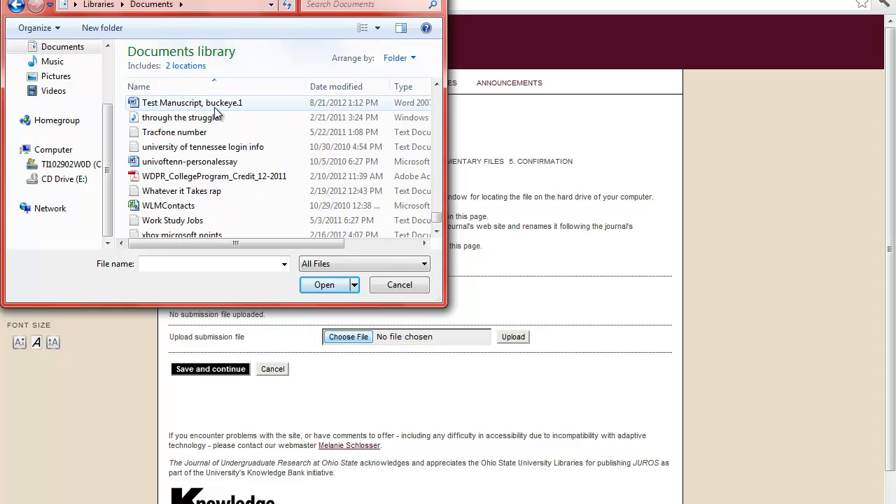
click(191, 102)
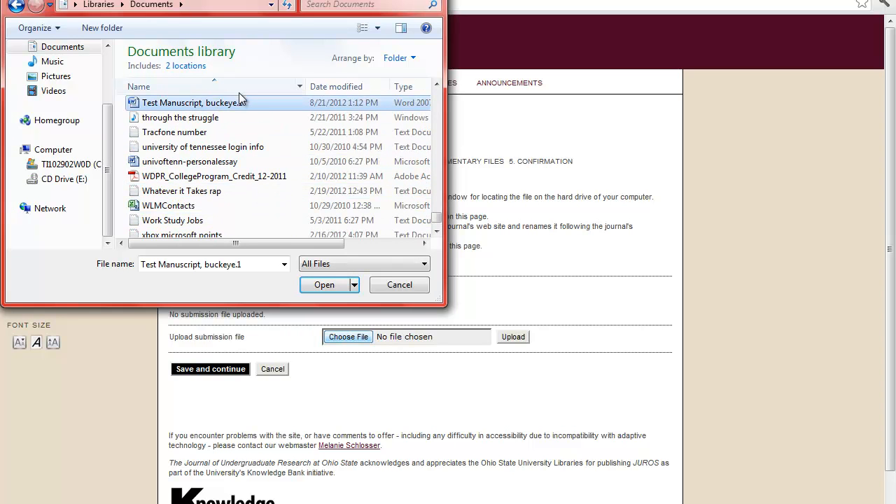
click(324, 285)
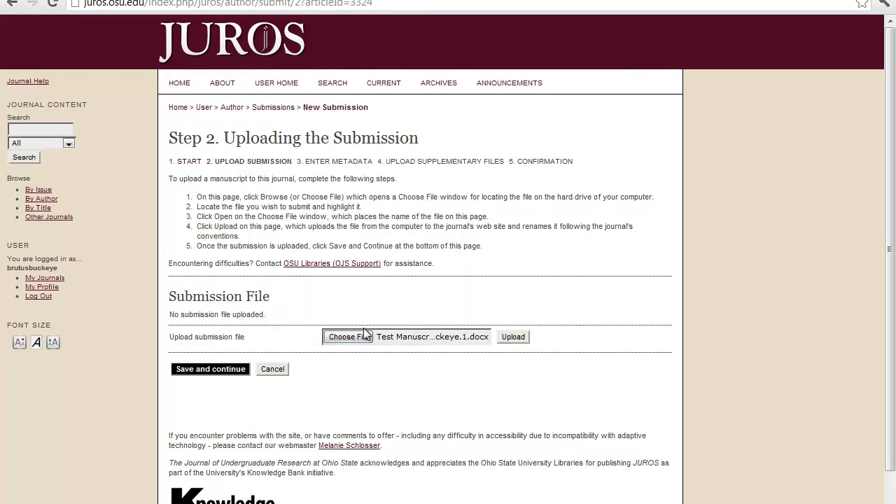
mouse_move(410, 196)
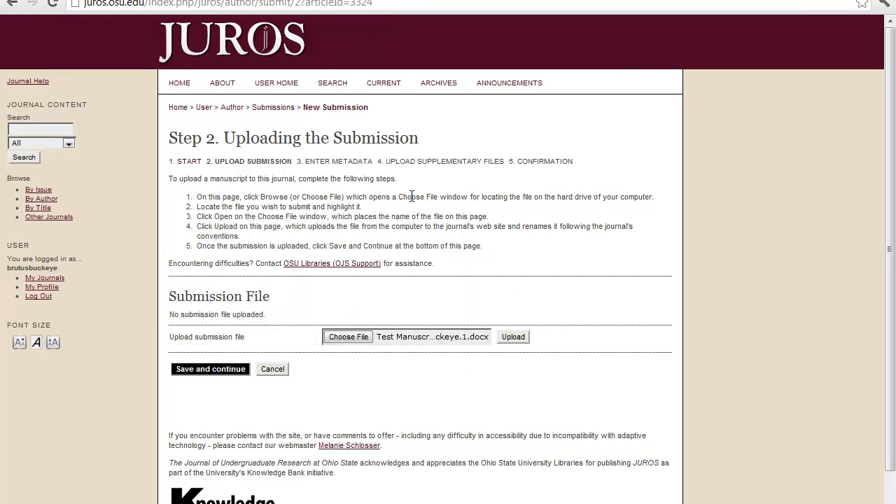
mouse_move(609, 283)
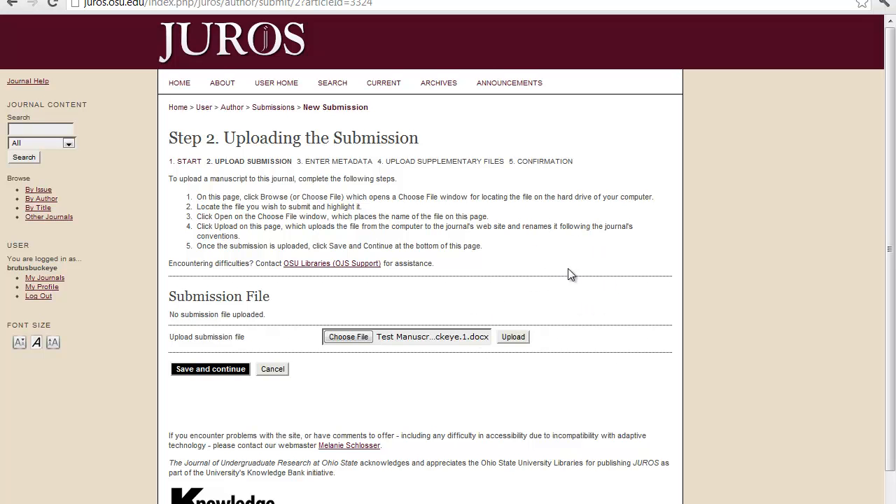
mouse_move(393, 308)
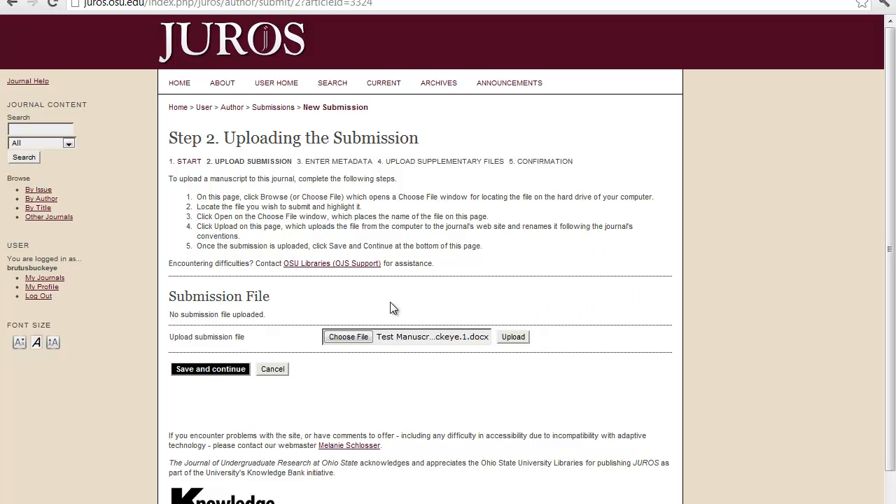
Step: Upload the test manuscript file, review its details, and save to reach the metadata step
click(513, 337)
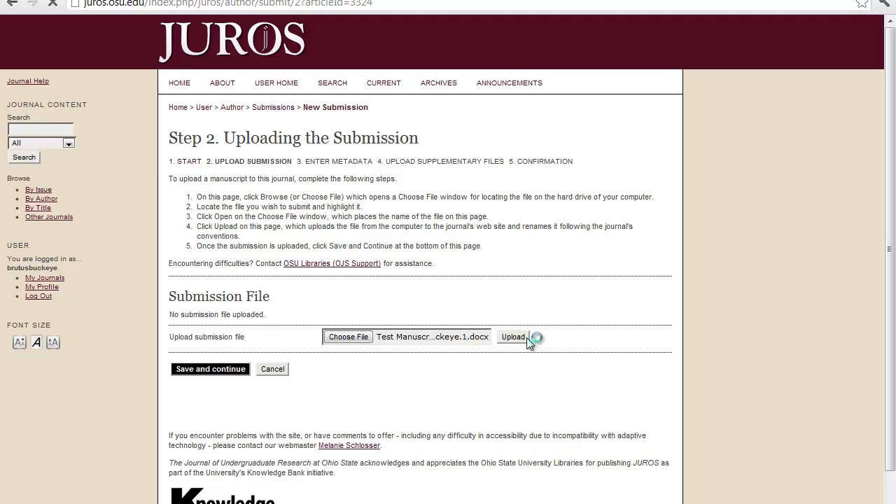
click(512, 336)
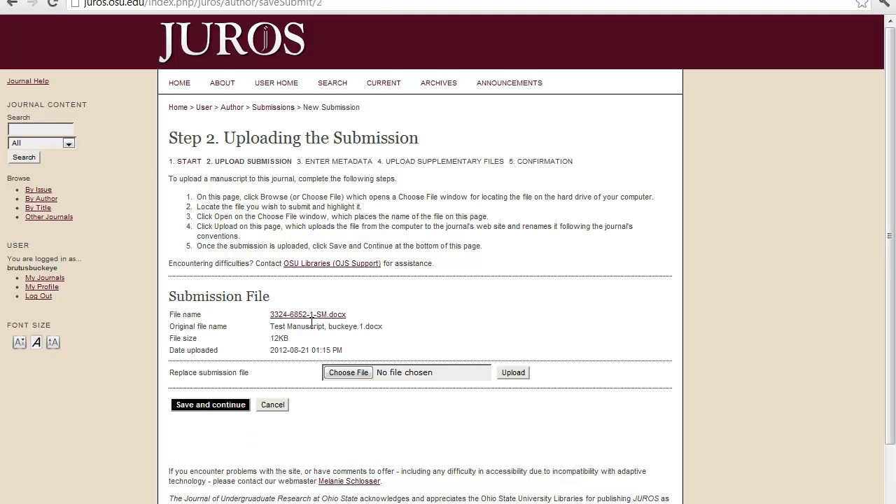
drag(182, 315, 343, 350)
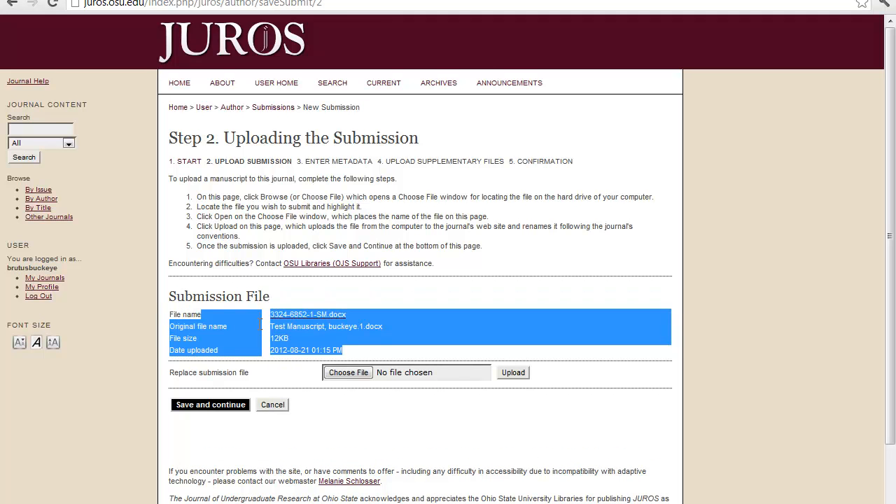
click(210, 405)
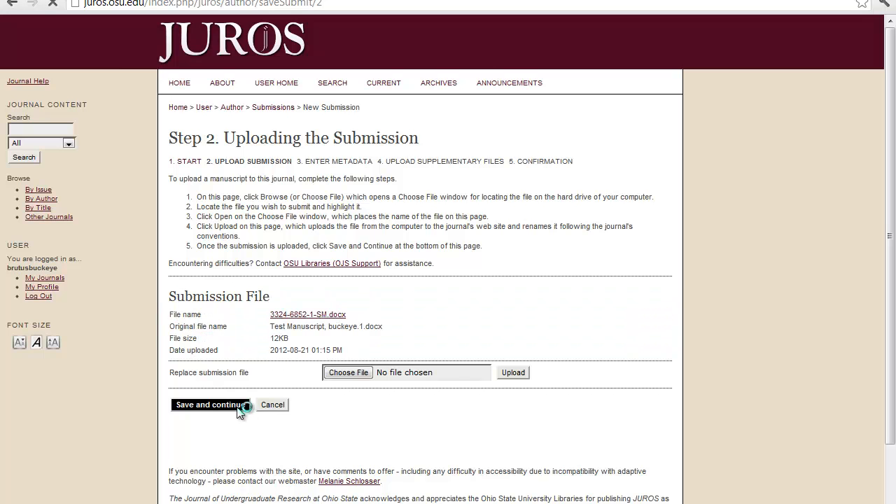
click(210, 405)
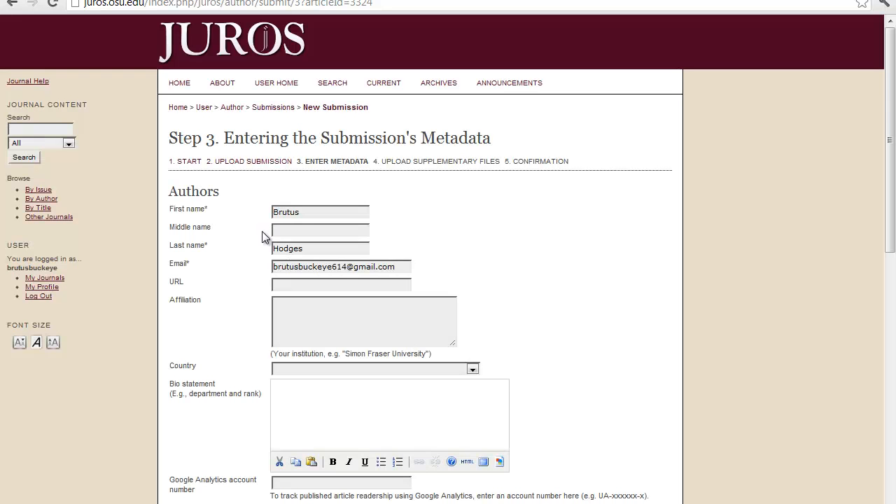
mouse_move(384, 128)
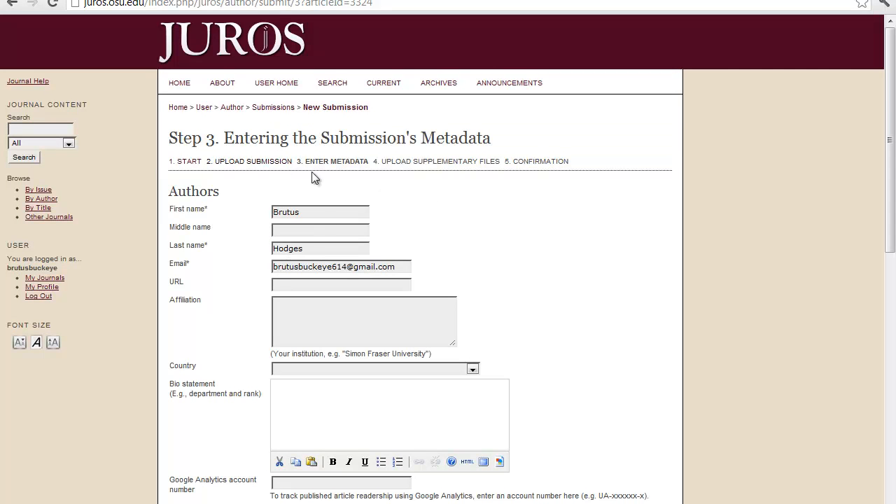
Step: Enter the title 'Test Document' and the abstract 'Test Abstract'
scroll(down, 3)
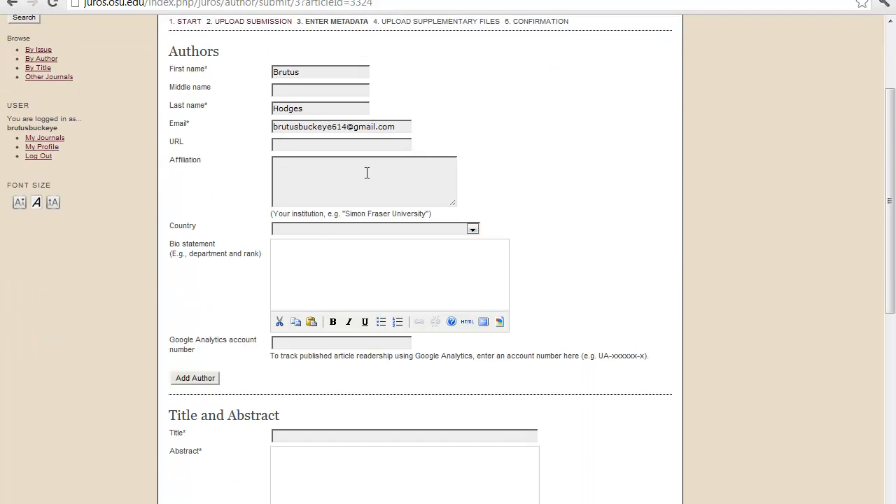
scroll(down, 3)
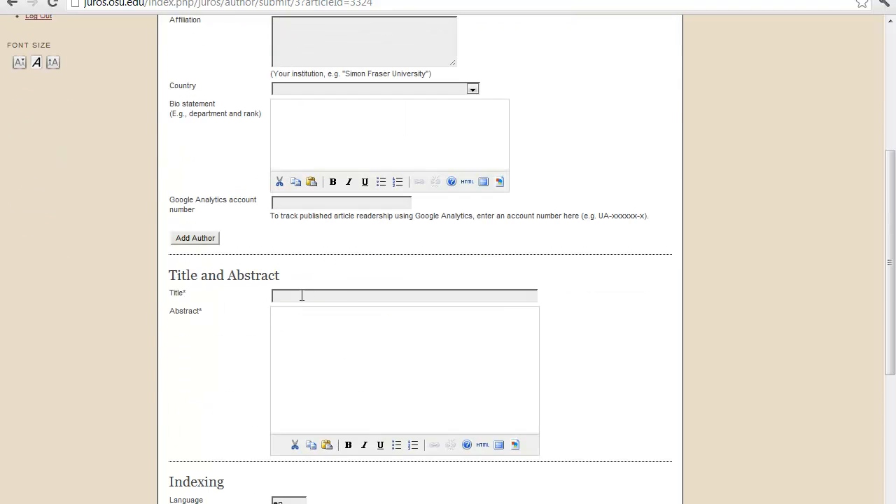
click(404, 295)
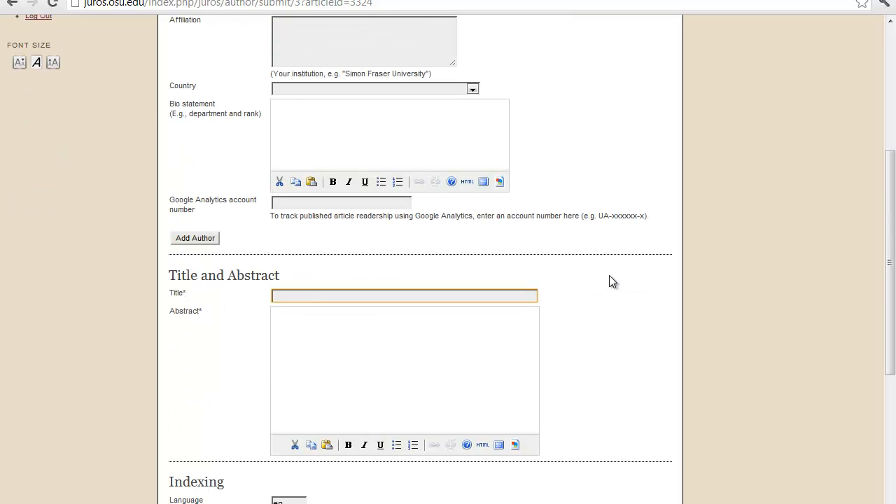
text(Test Doc)
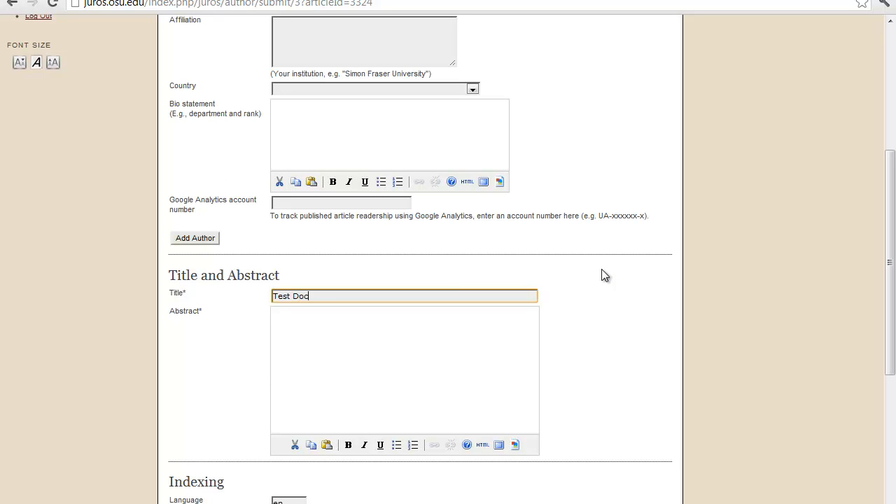
text(ument)
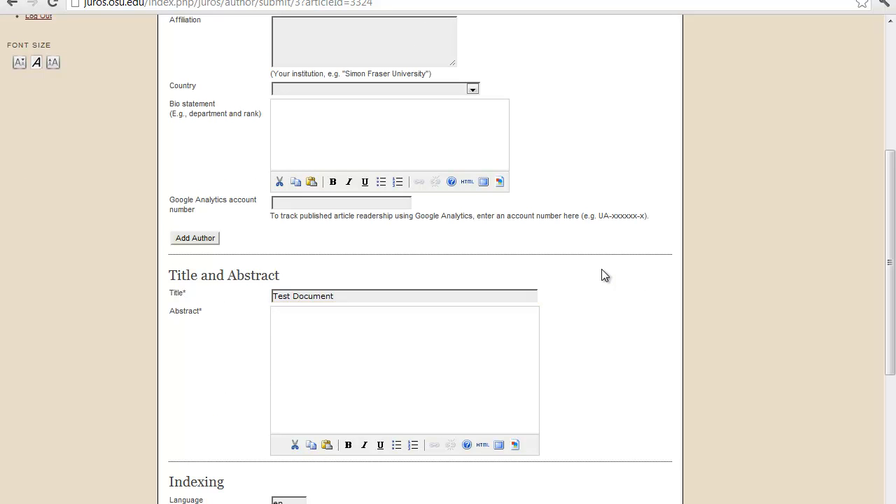
text(Test Abstract)
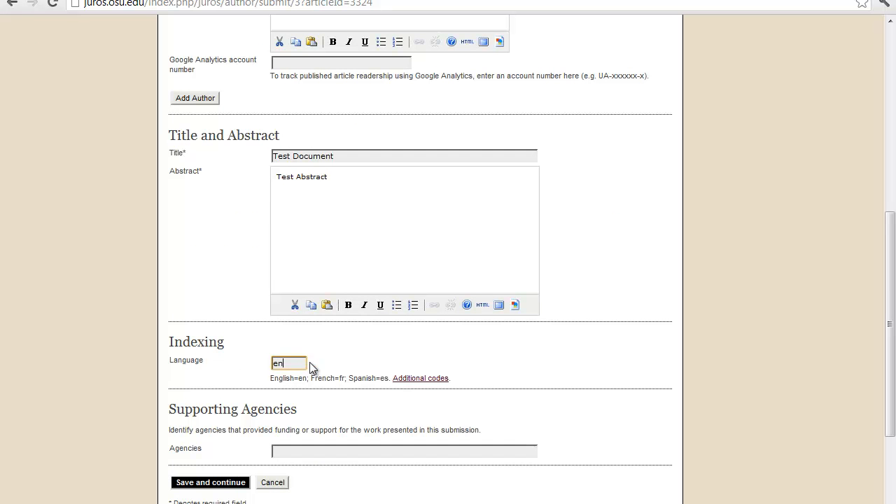
mouse_move(275, 369)
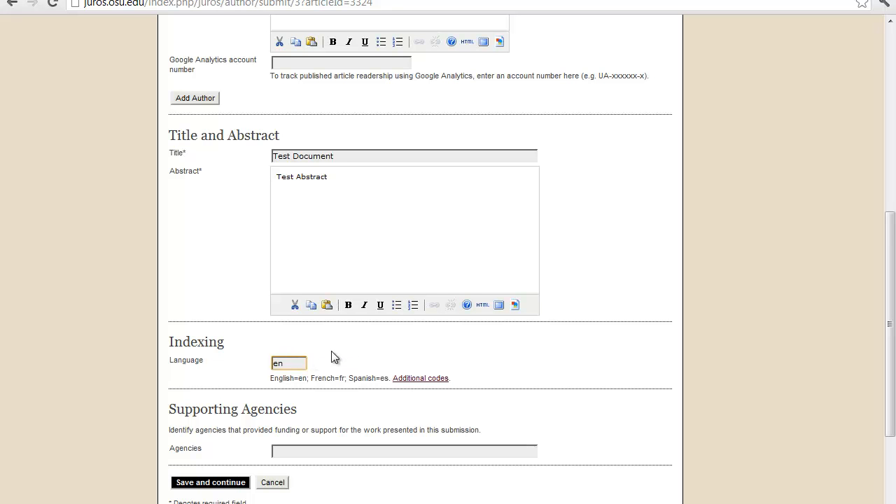
mouse_move(461, 375)
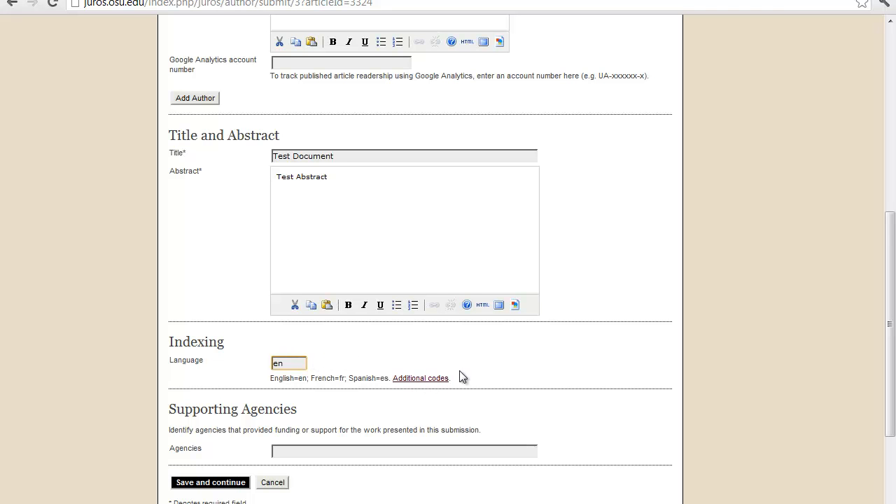
Step: Keep the language as 'en' and save the submission metadata
click(404, 451)
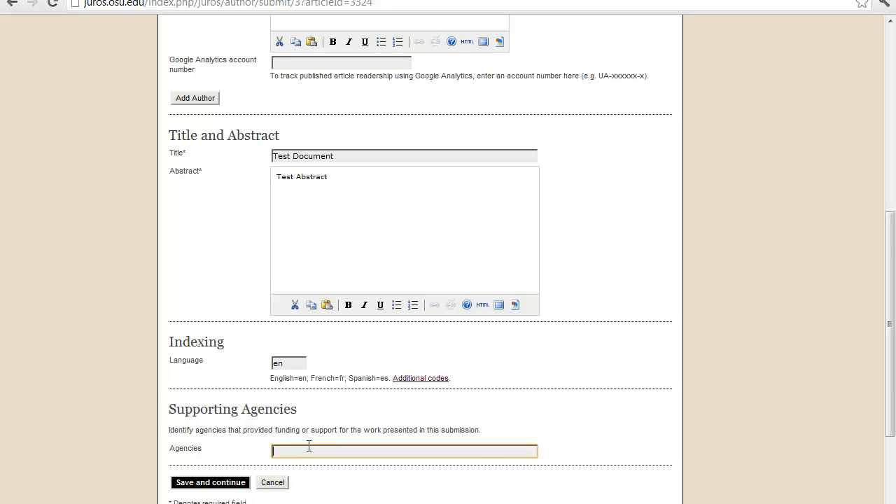
scroll(down, 3)
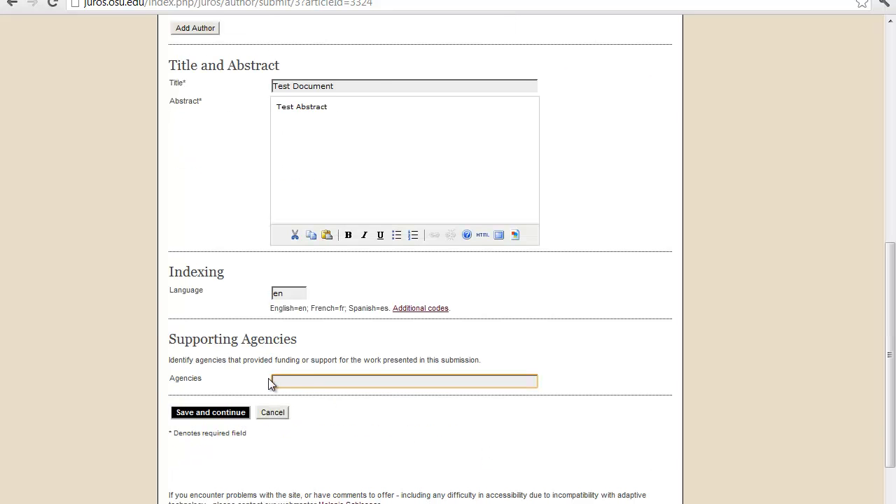
mouse_move(389, 380)
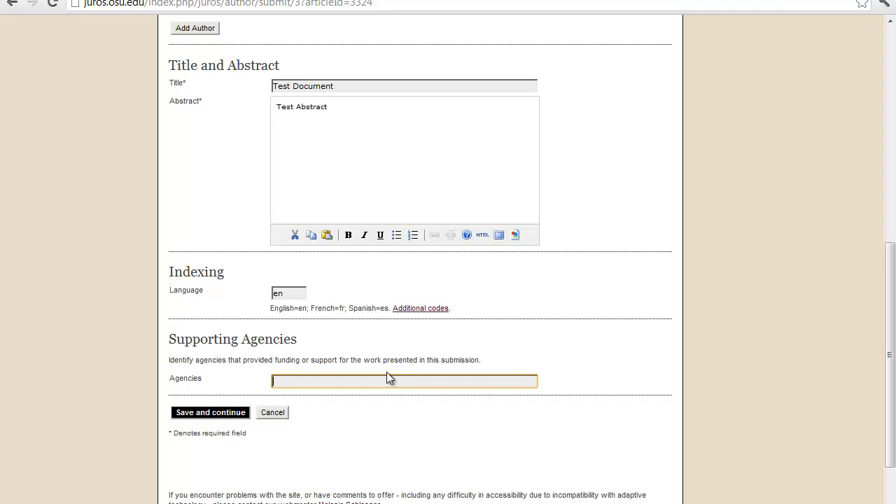
click(210, 412)
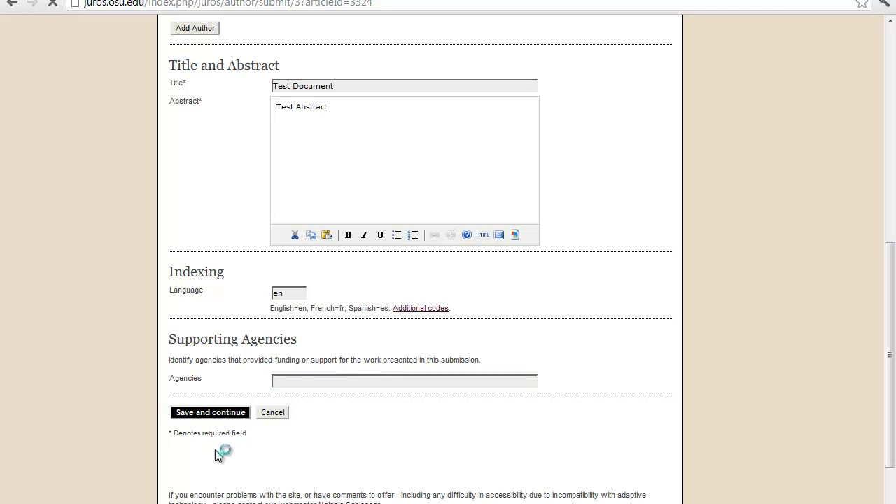
click(209, 413)
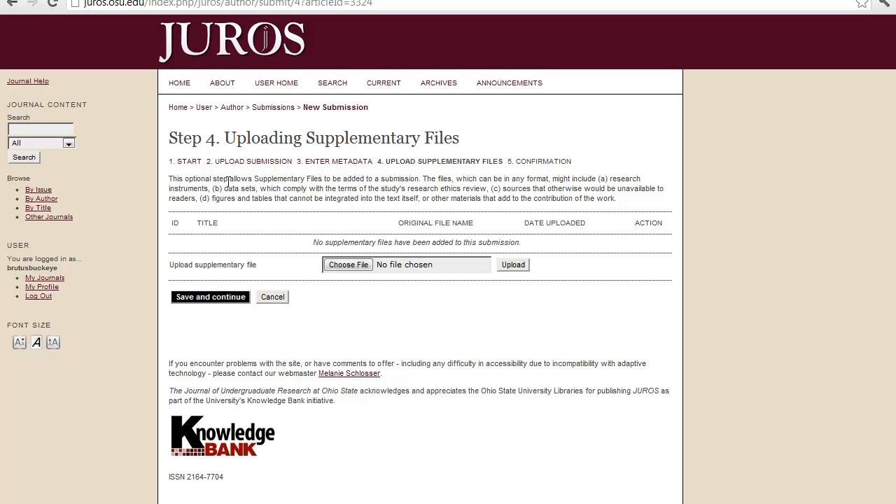
mouse_move(232, 205)
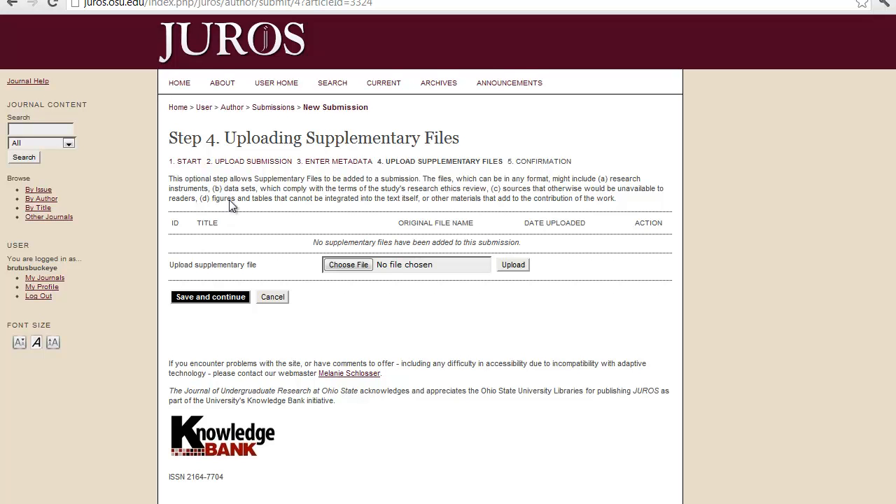
Step: Save Step 4 with no supplementary files added
click(210, 297)
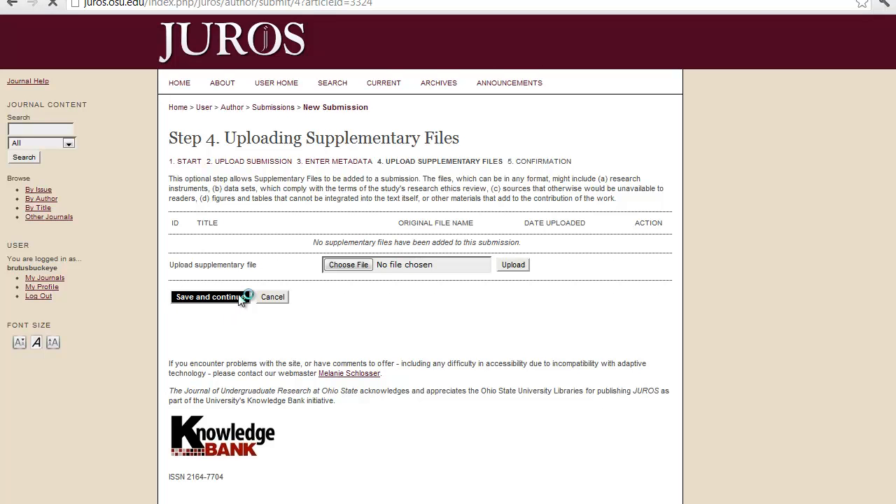
click(210, 296)
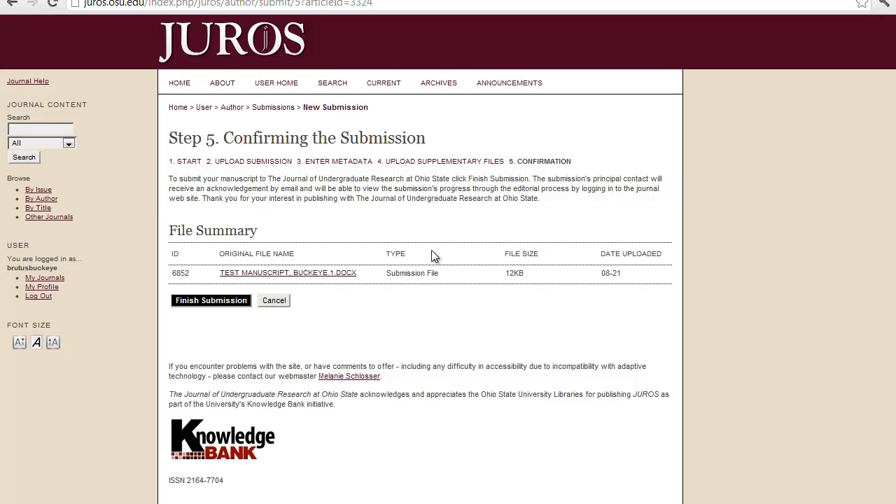
mouse_move(291, 281)
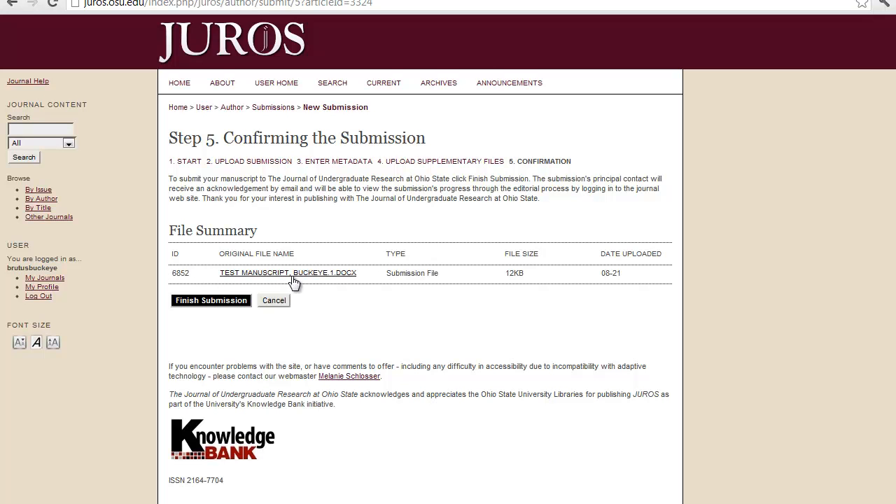
Step: Finish the submission and highlight the submission-complete message in Active Submissions
click(211, 300)
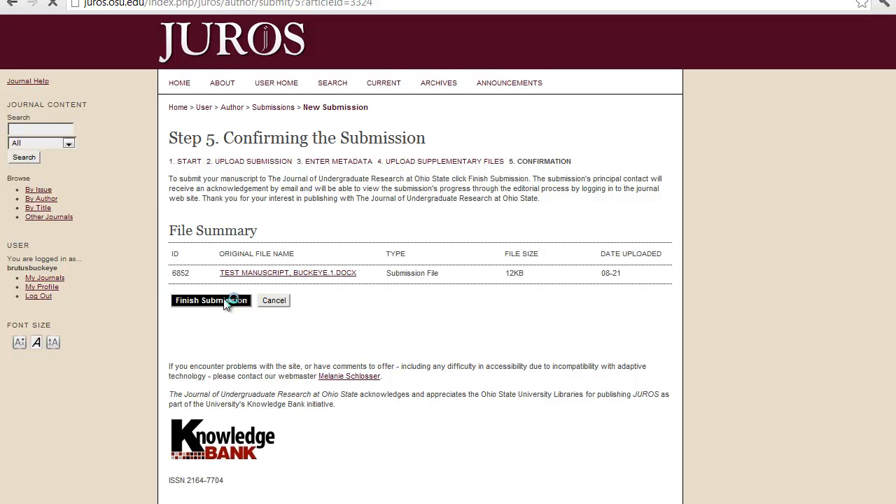
click(211, 300)
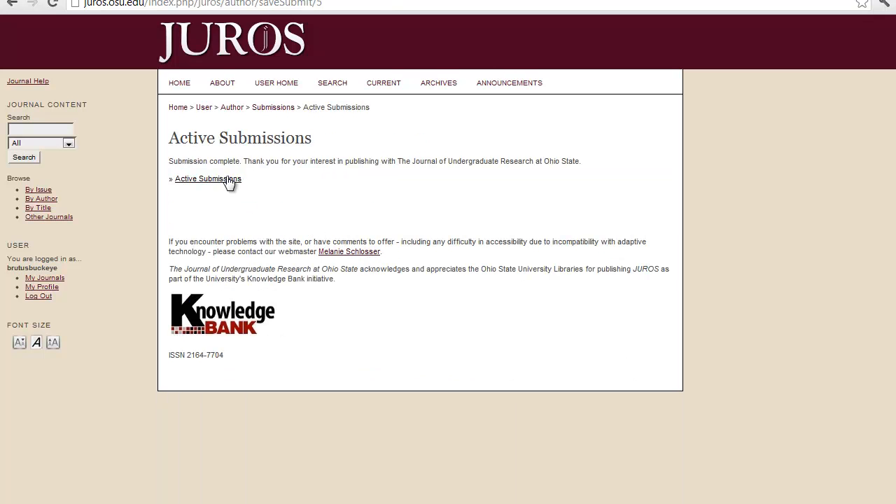
double_click(194, 161)
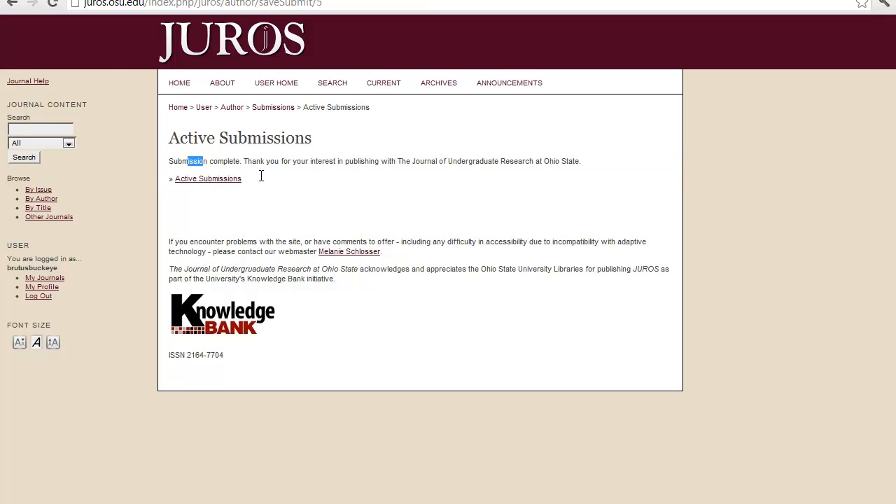